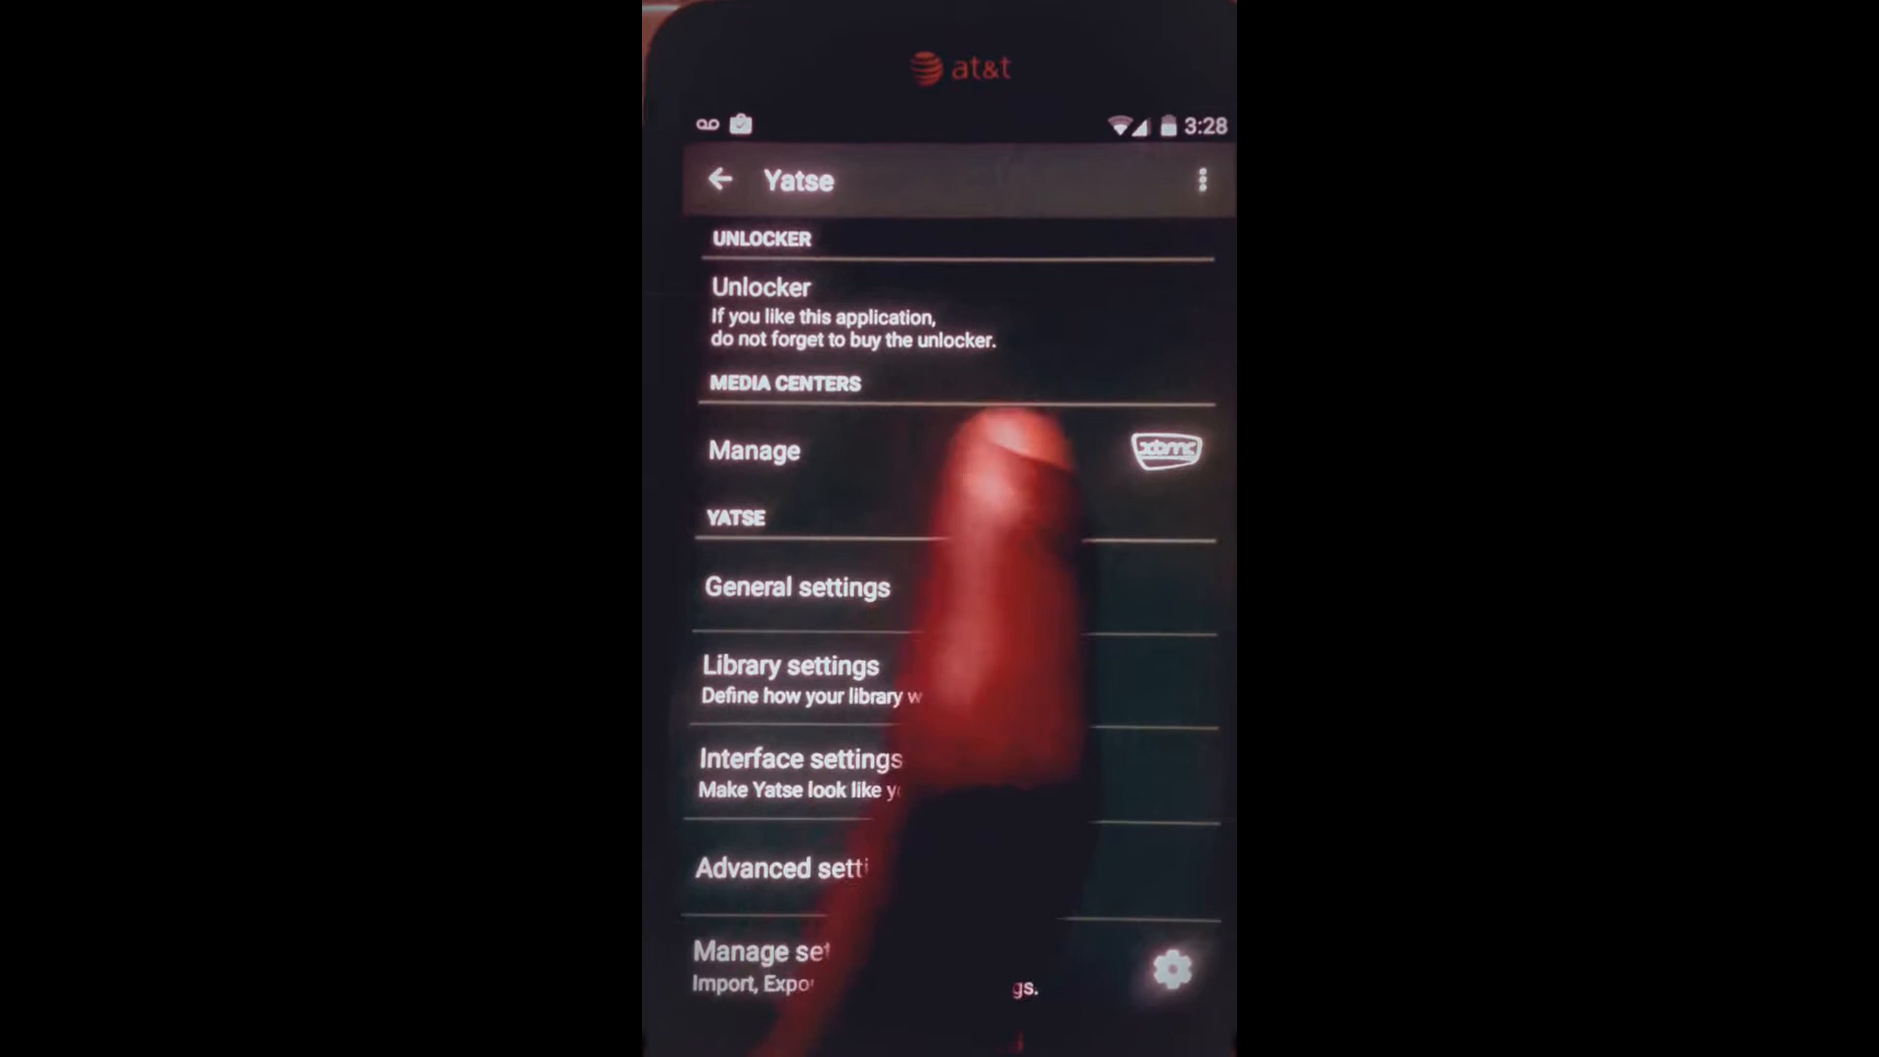
From Media Centers management, add a new XBMC / Kodi host to start network detection.
{"action": "left_click", "coordinate": [752, 449]}
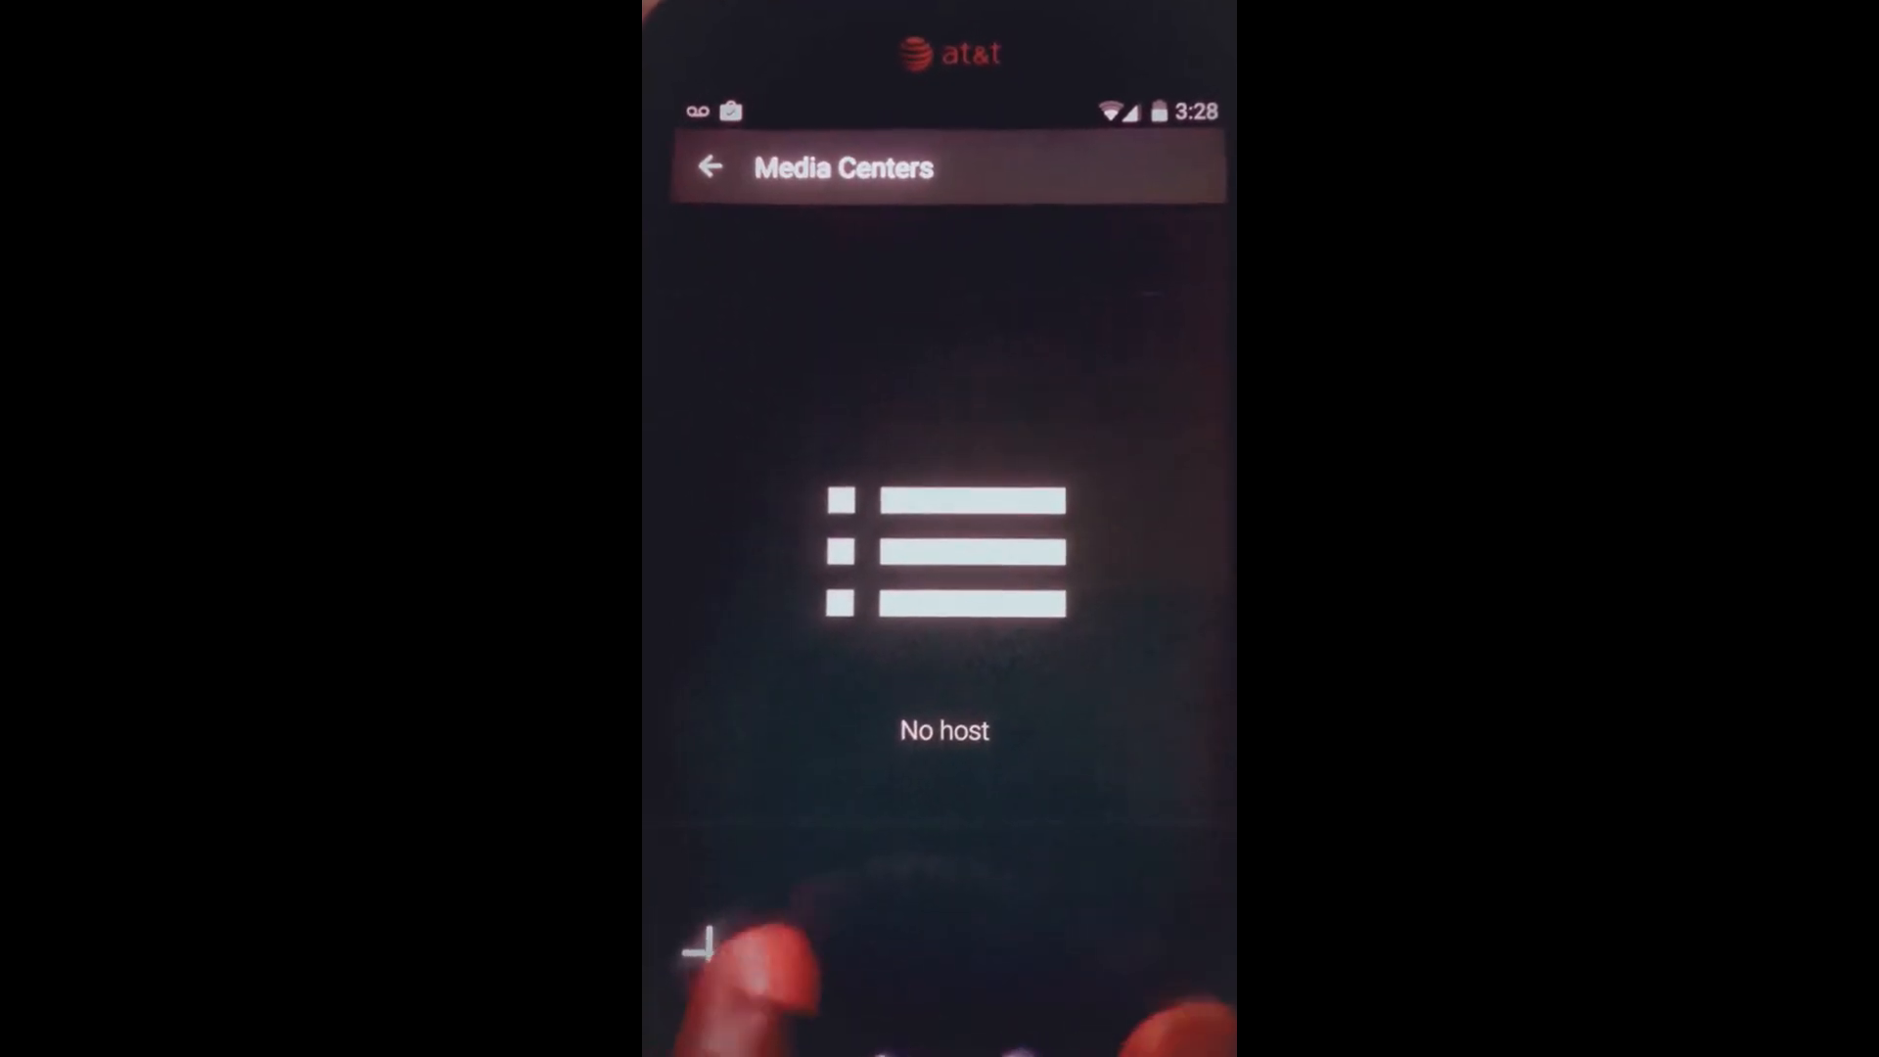
{"action": "left_click", "coordinate": [706, 955]}
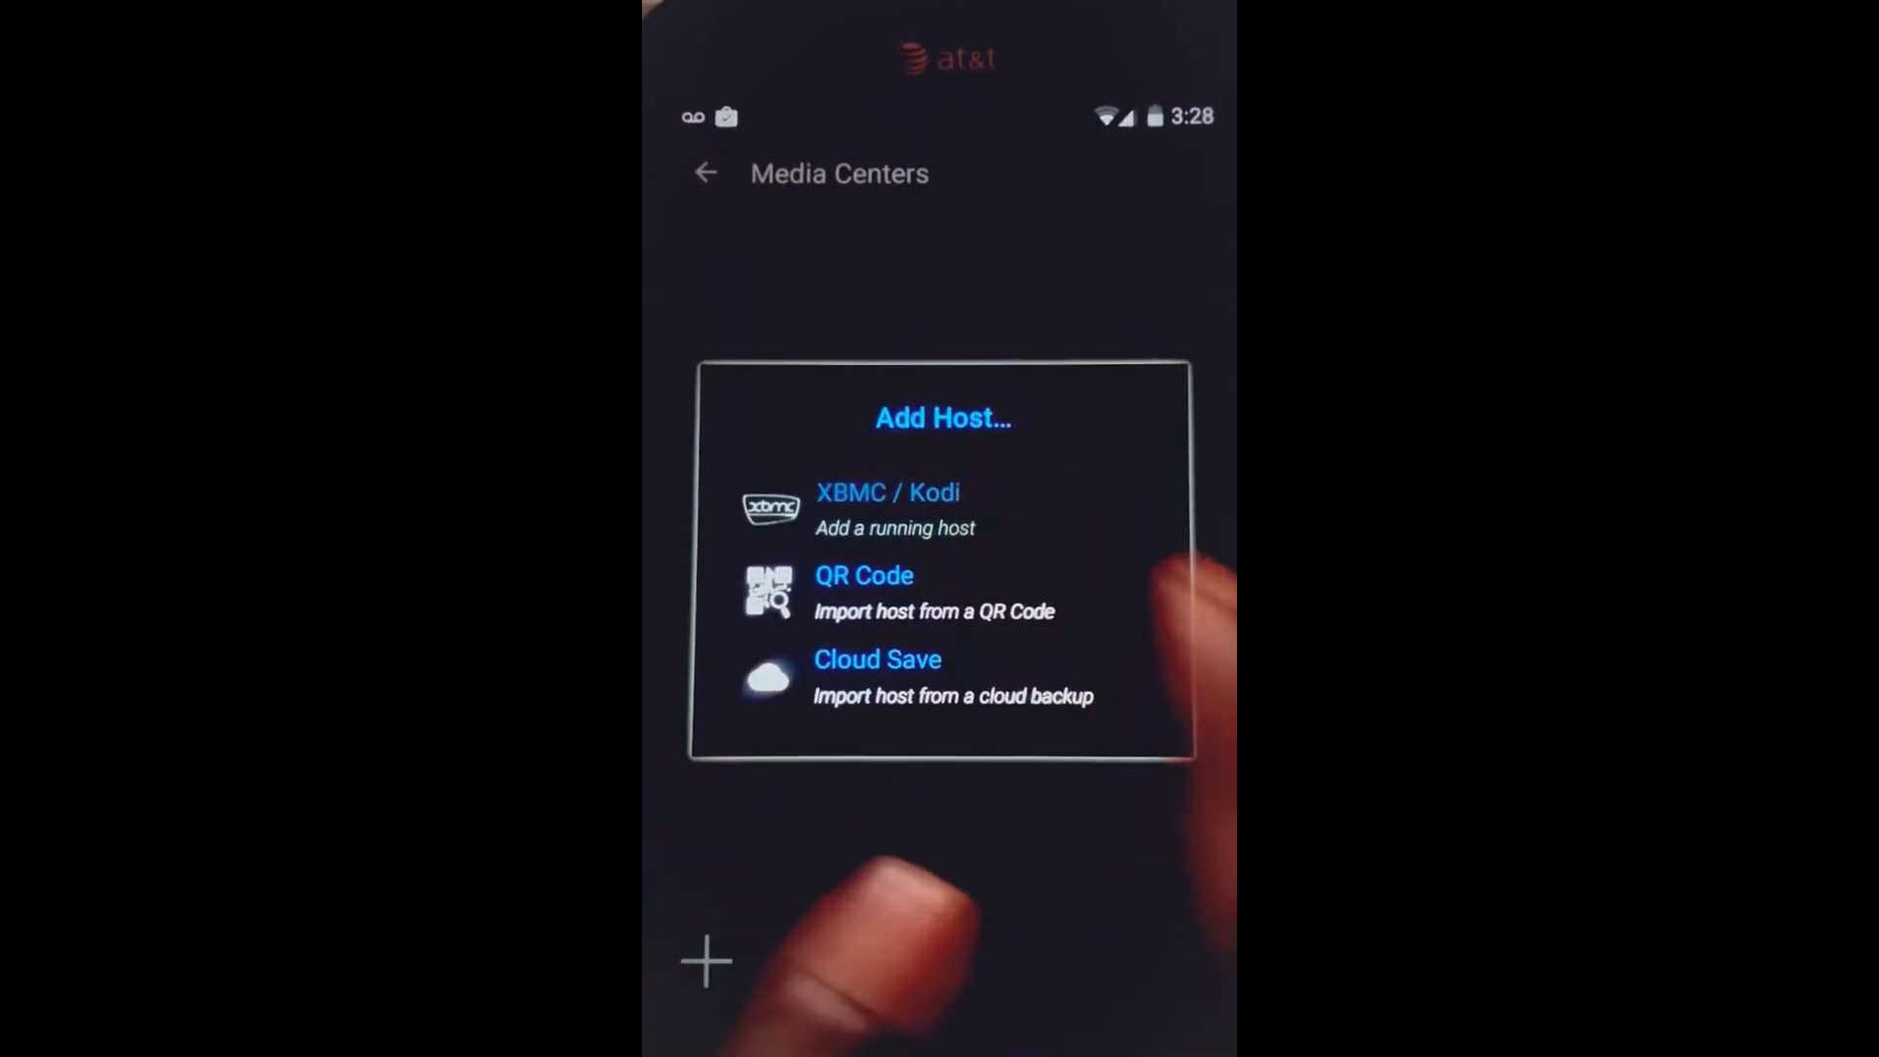
{"action": "left_click", "coordinate": [887, 491]}
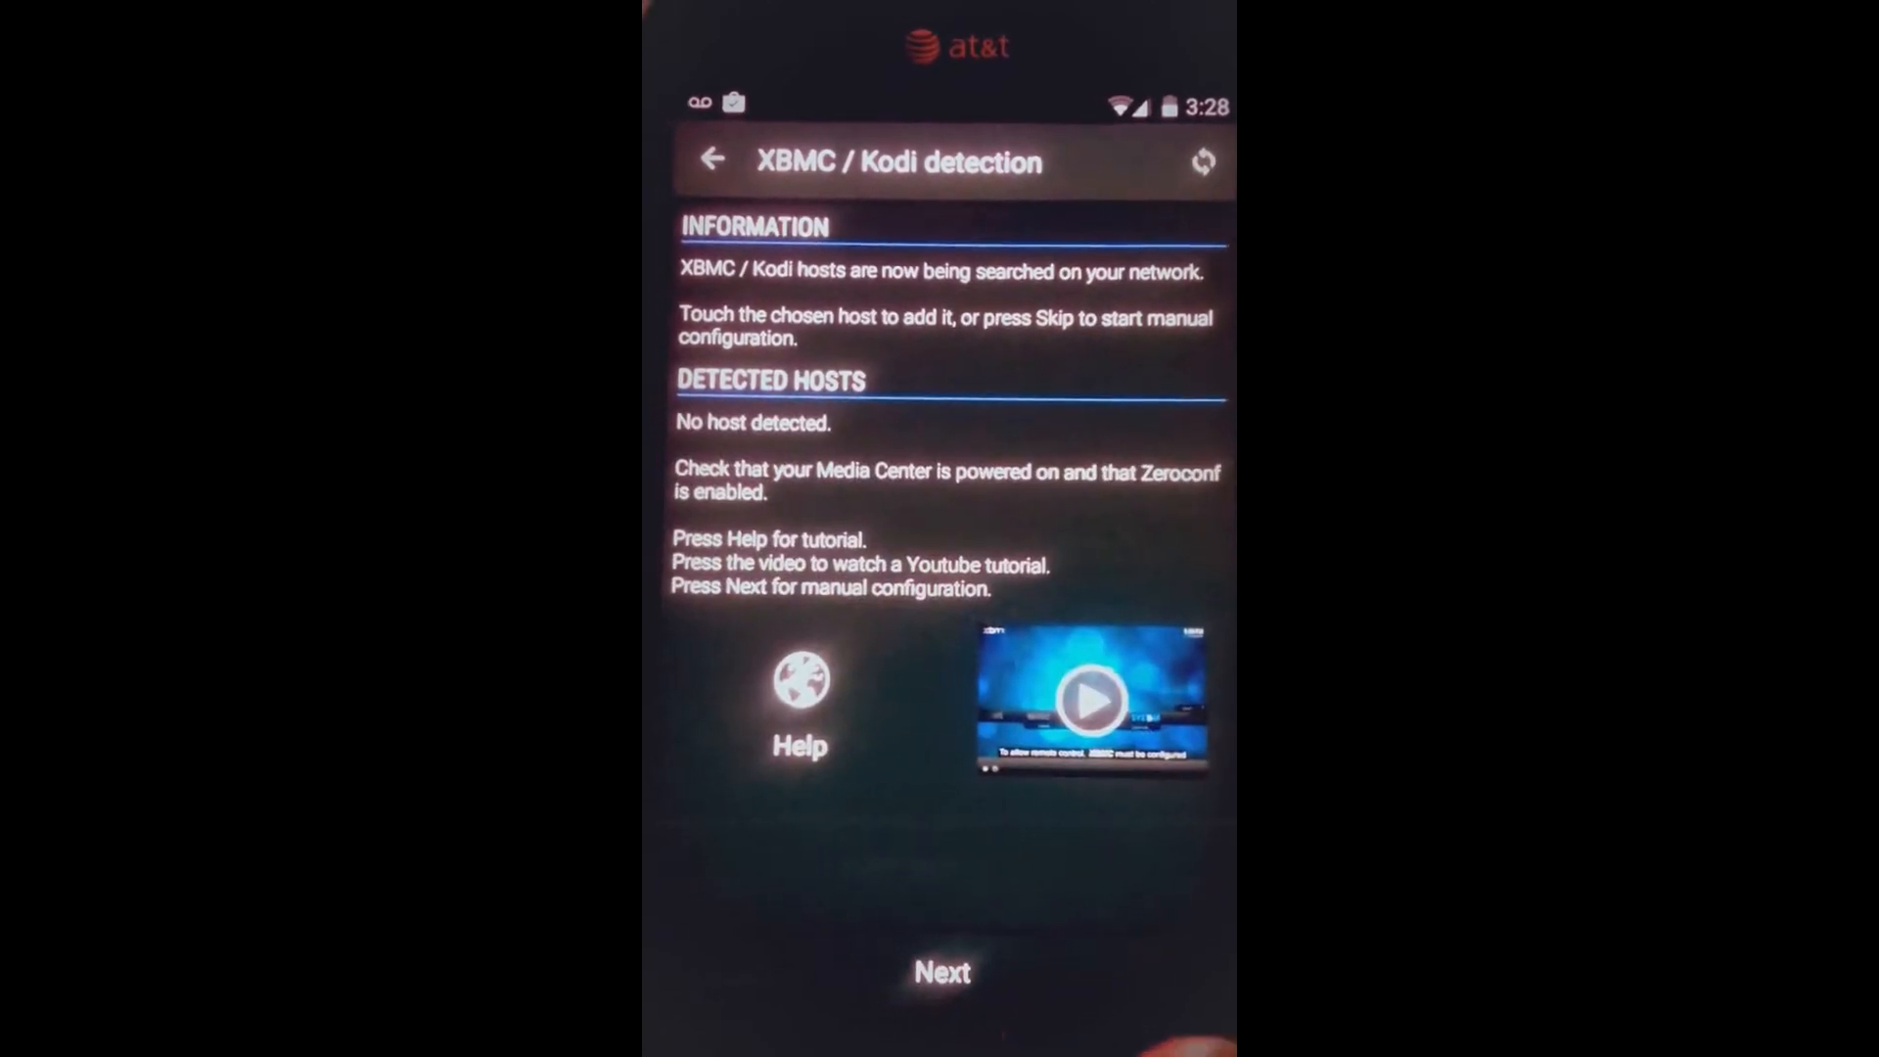
Add the OpenELEC host at 192.168.0.5 port 80 and finish once connection tests pass.
{"action": "left_click", "coordinate": [942, 971]}
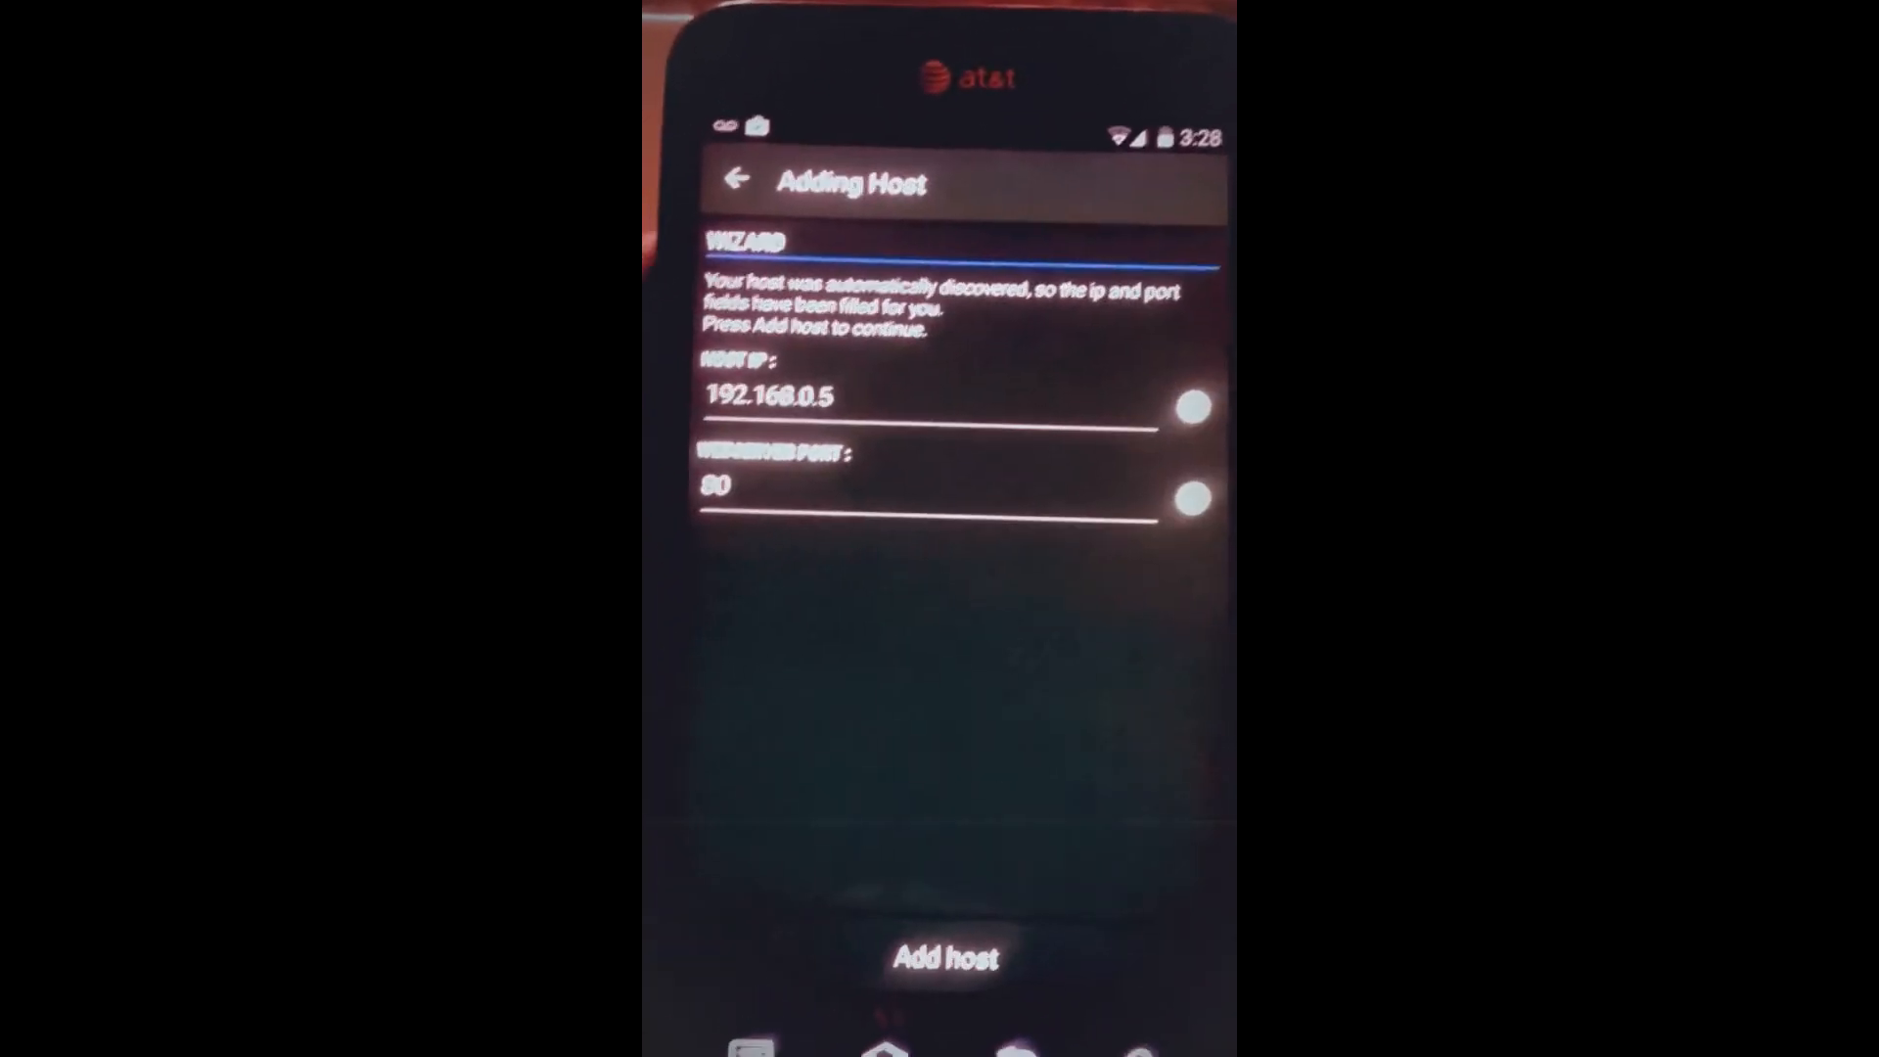
{"action": "left_click", "coordinate": [946, 957]}
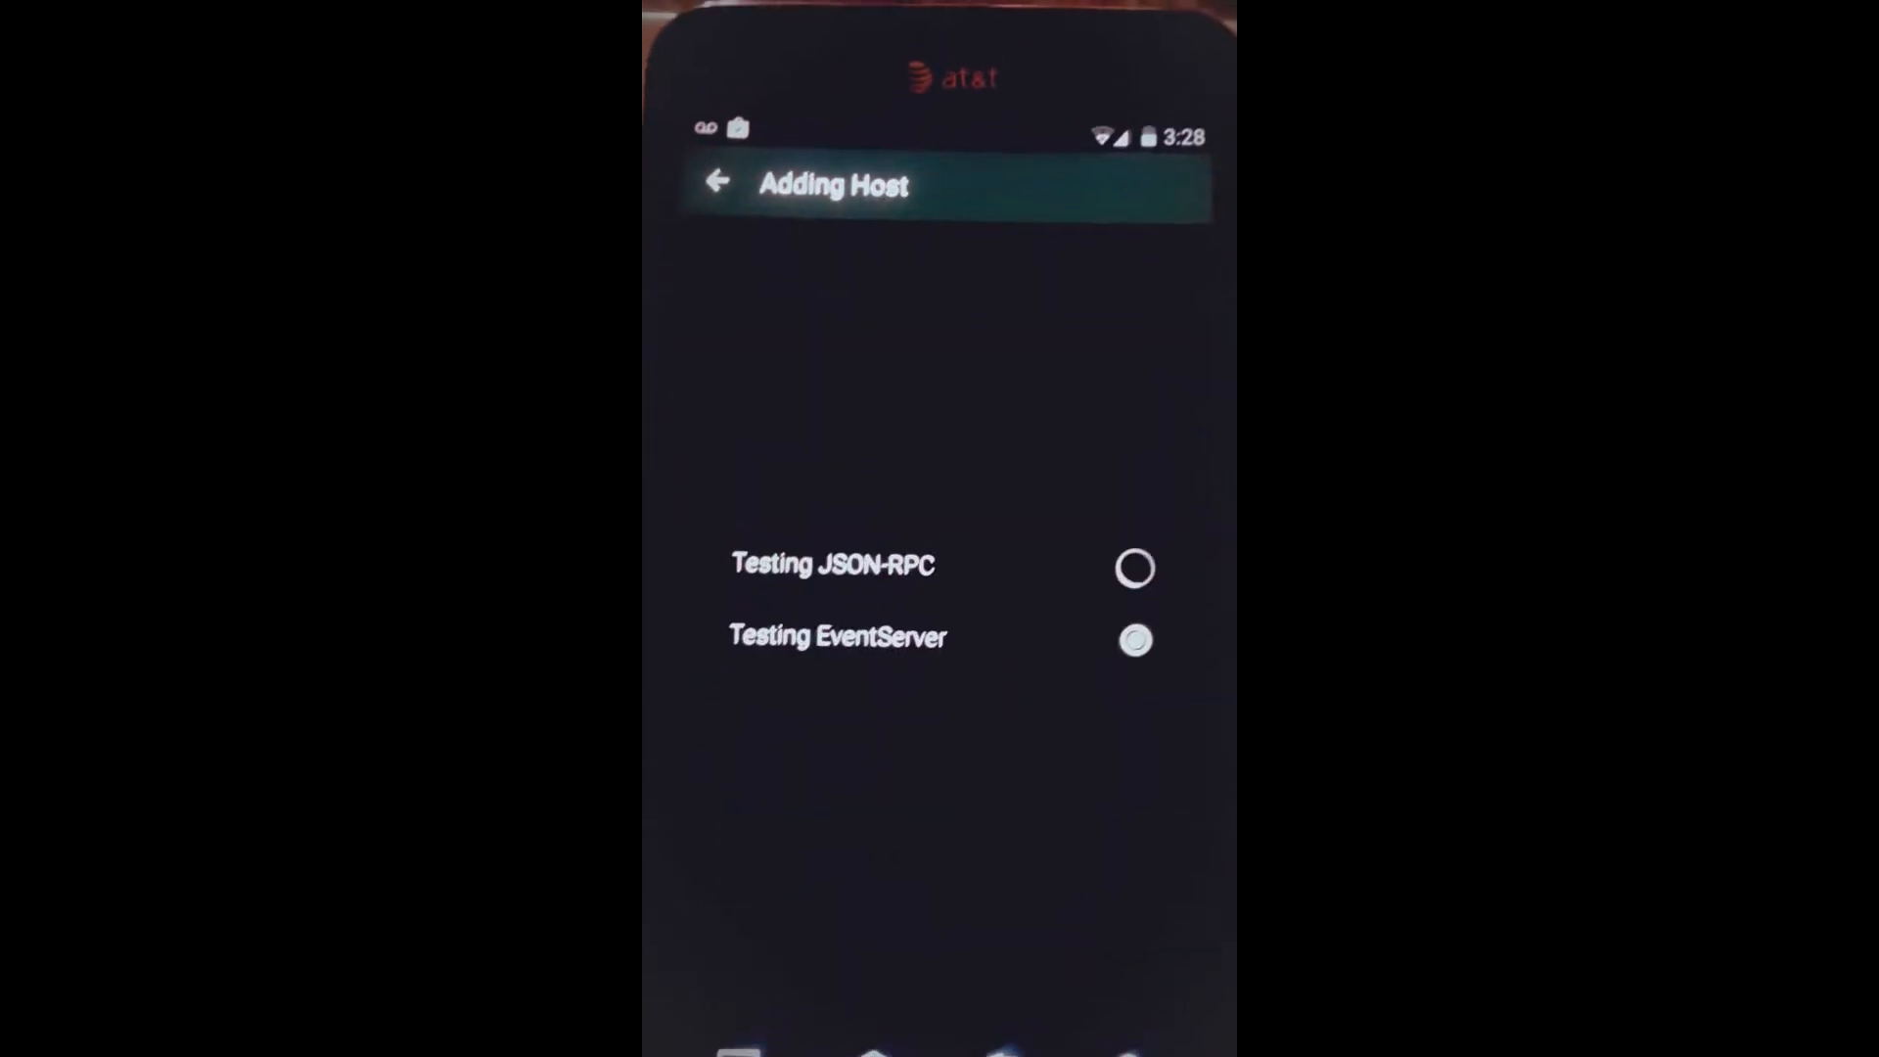
{"action": "left_click", "coordinate": [1133, 568]}
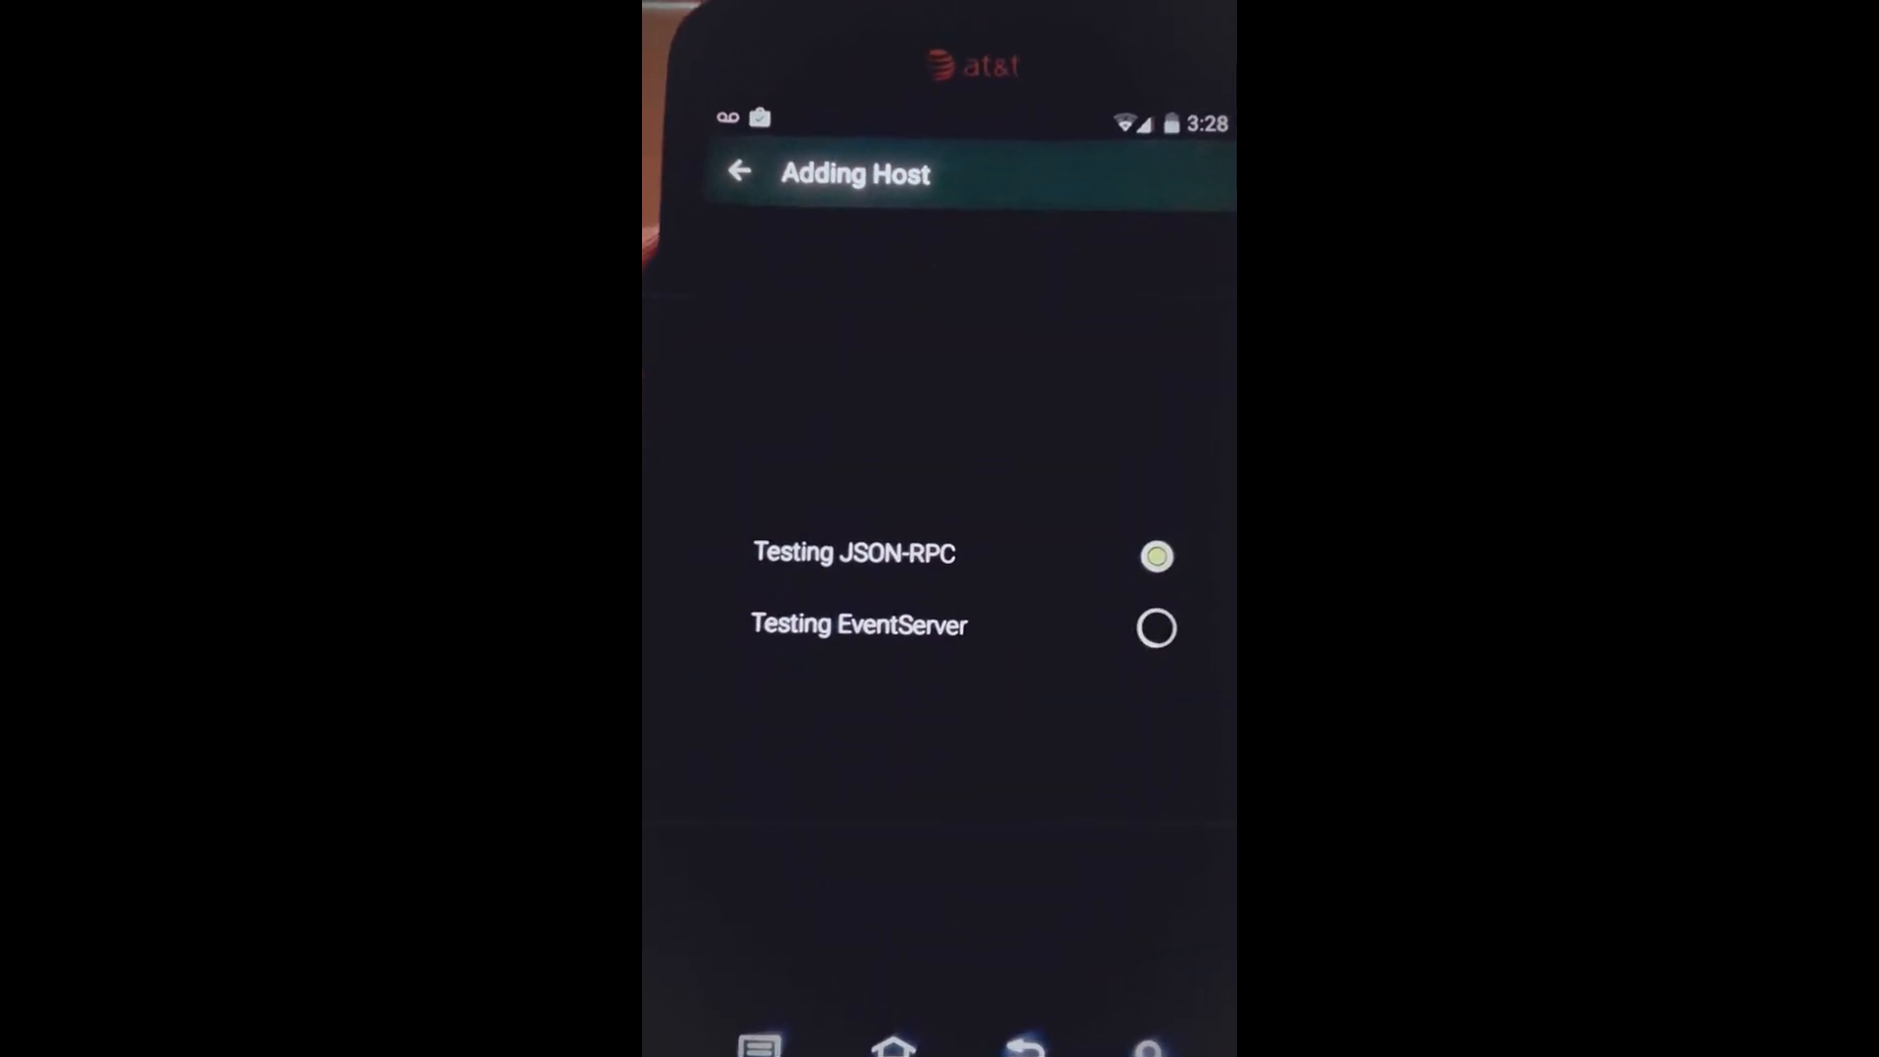
{"action": "left_click", "coordinate": [1154, 625]}
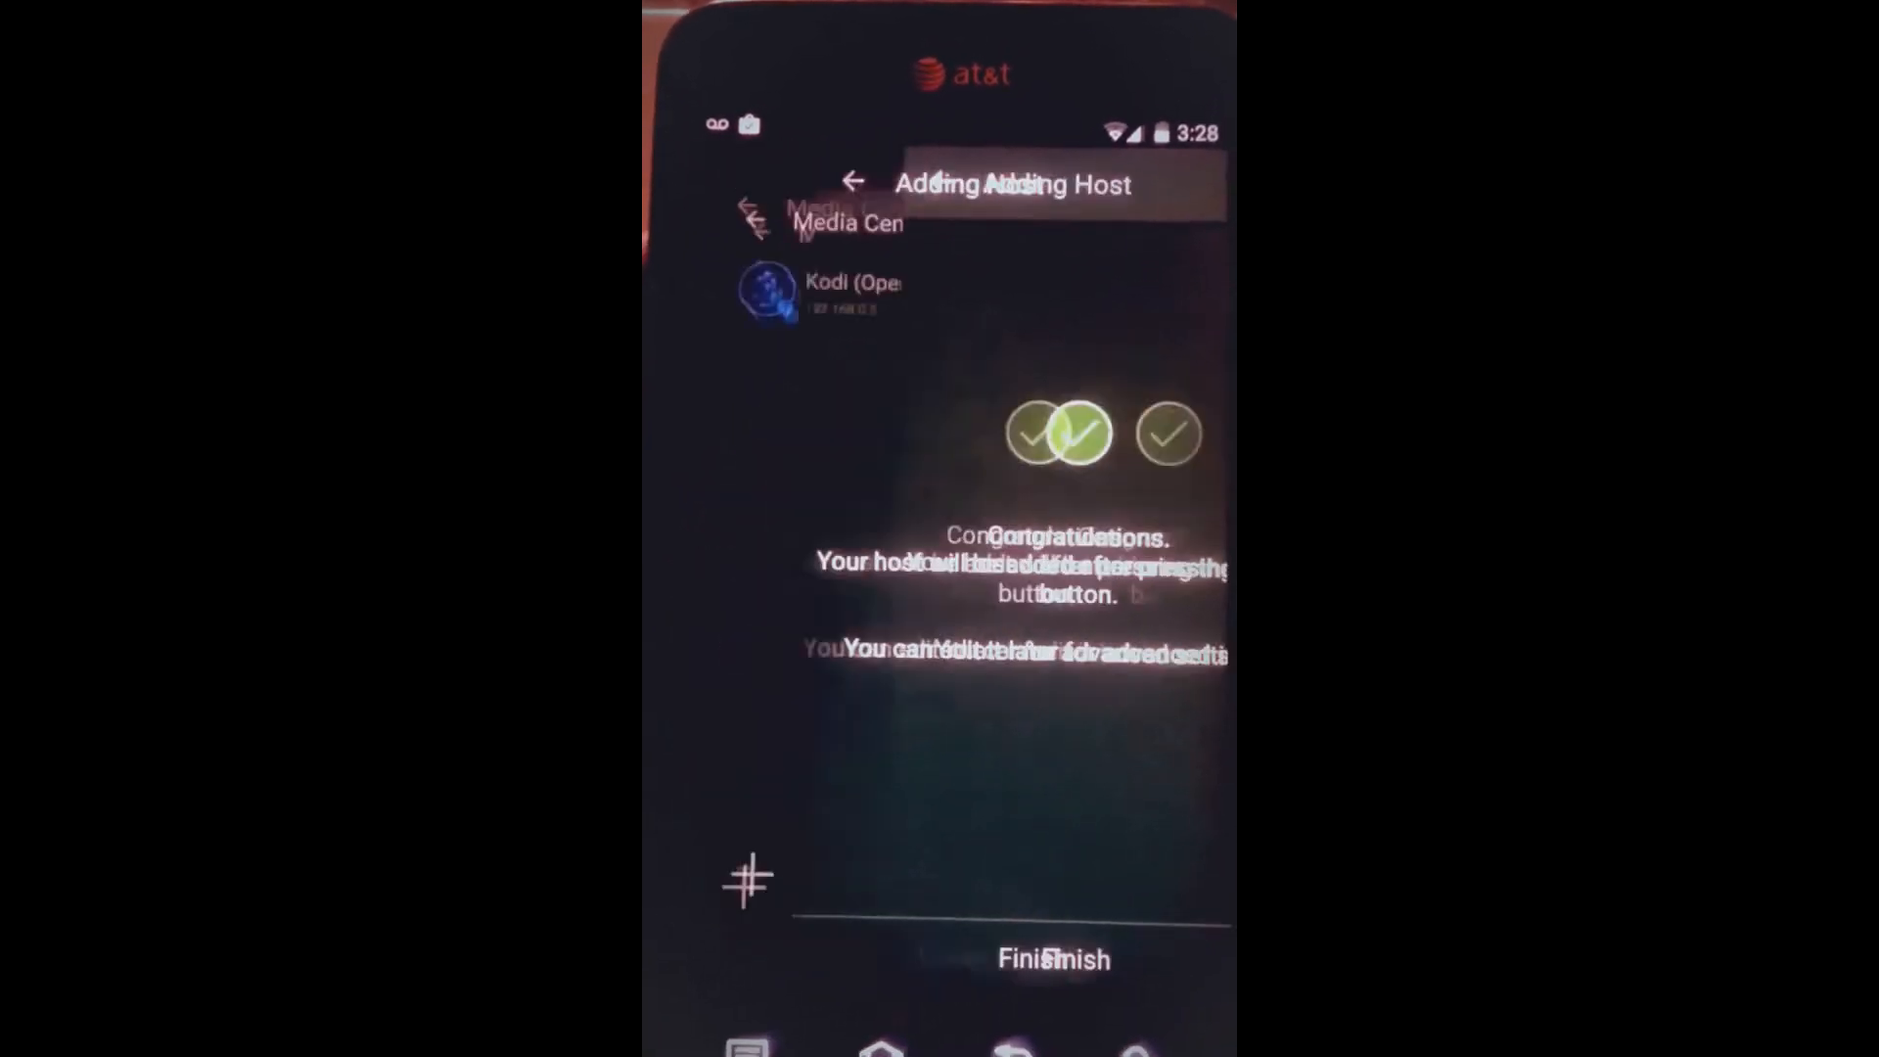
{"action": "left_click", "coordinate": [1052, 957]}
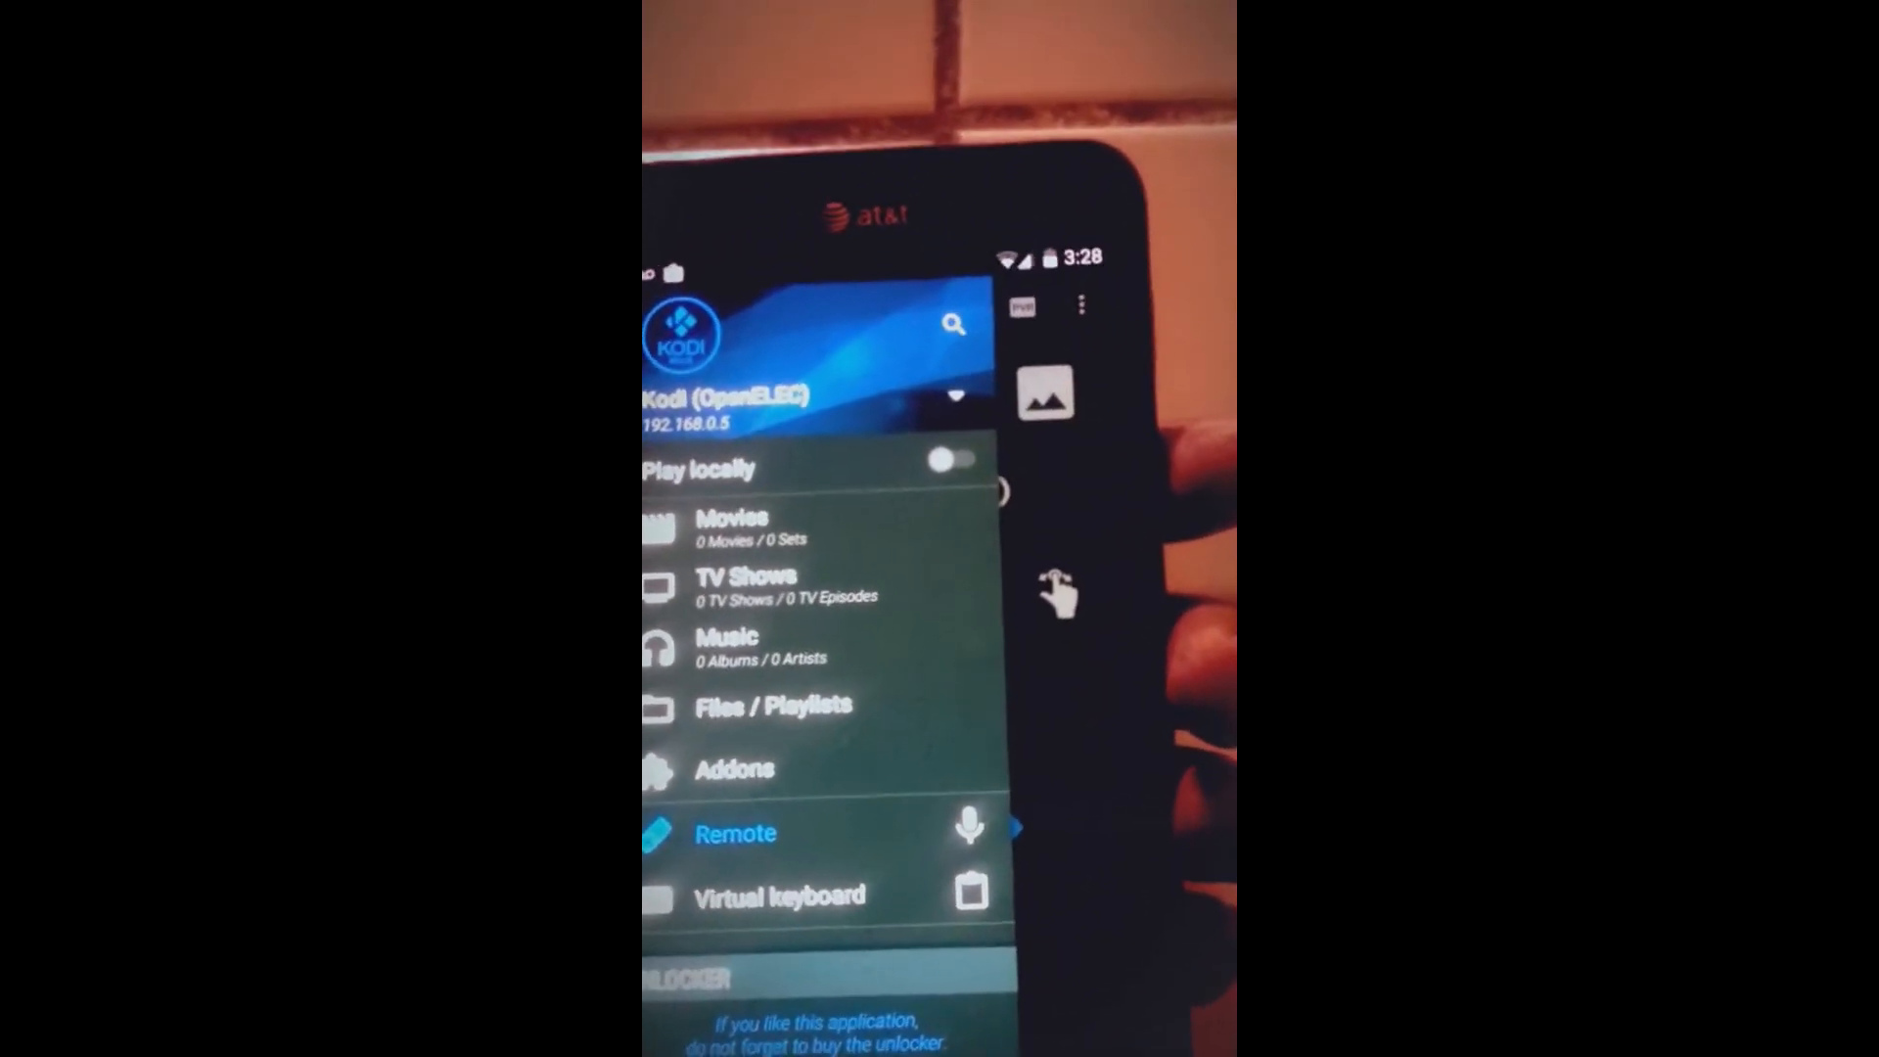
Select Movies in the navigation drawer to show titles like 2012 and A Bug's Life.
{"action": "left_click", "coordinate": [735, 832]}
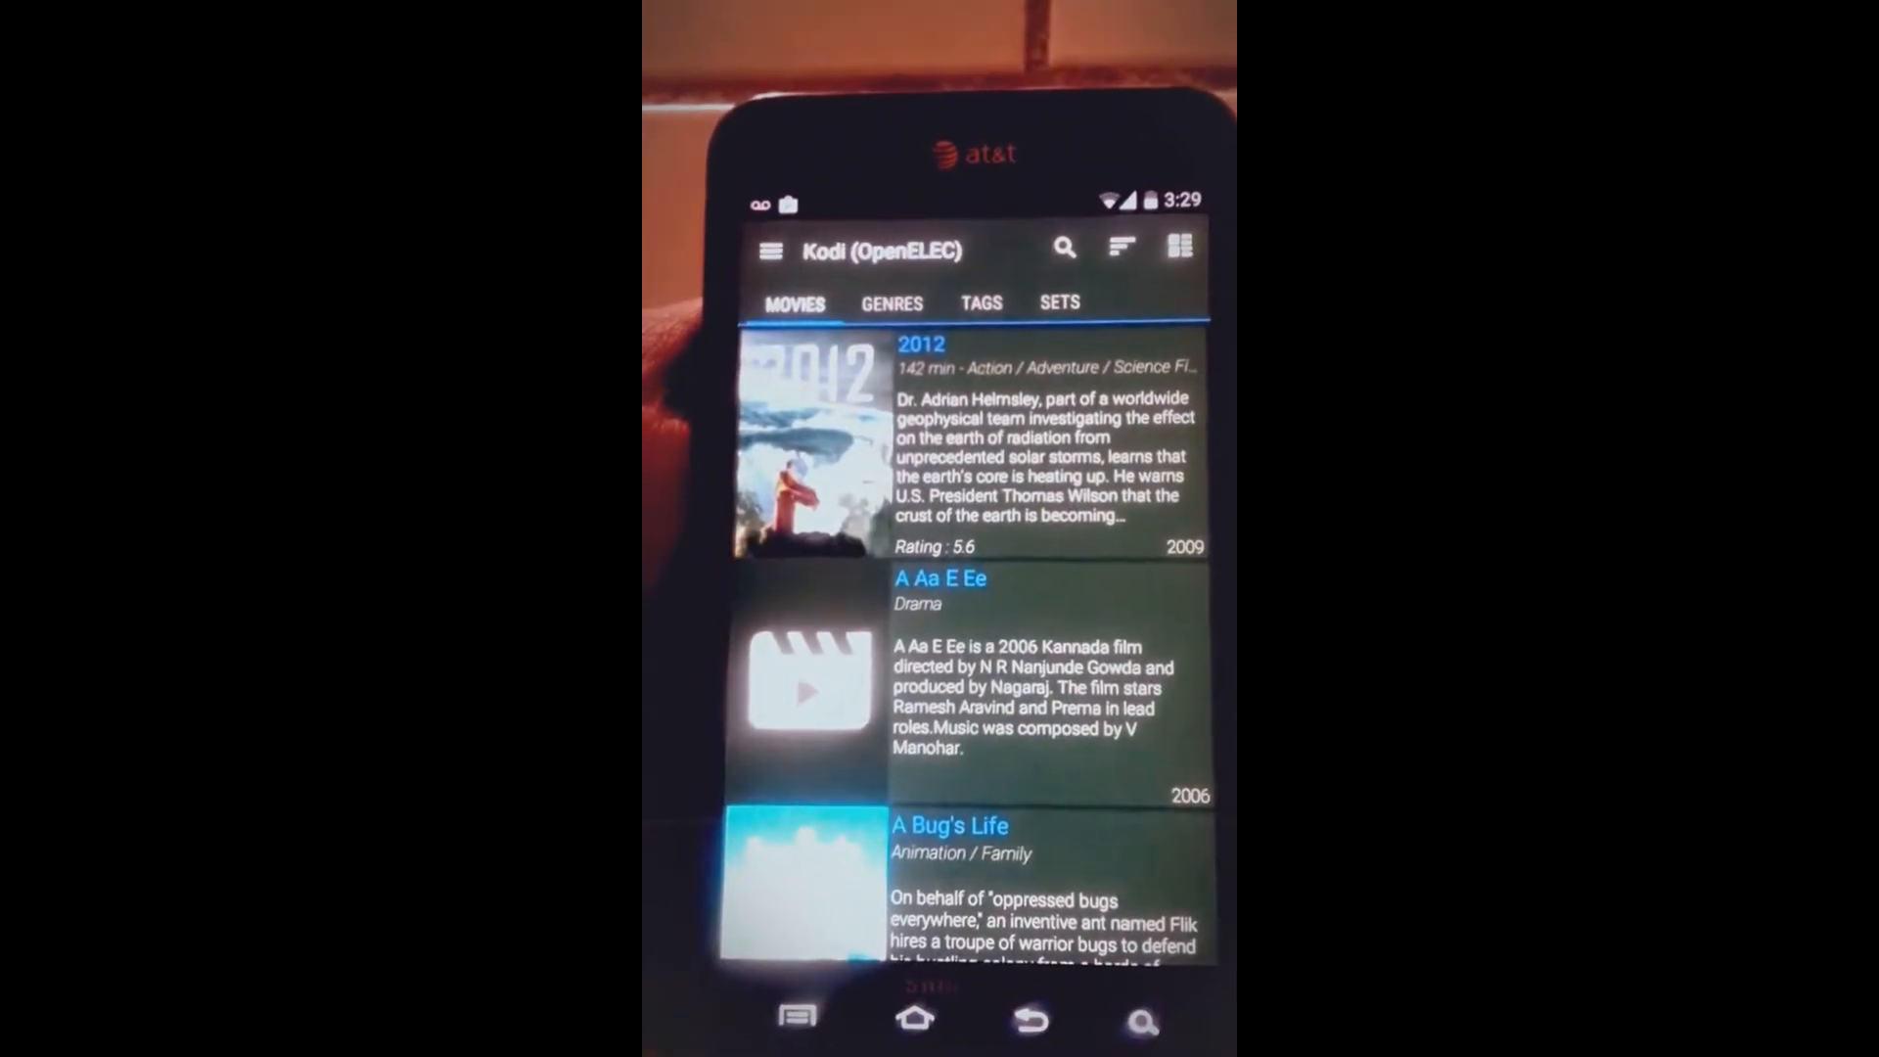
Scroll down and back up through the Movies list.
{"action": "scroll", "scroll_direction": "down", "scroll_amount": 3}
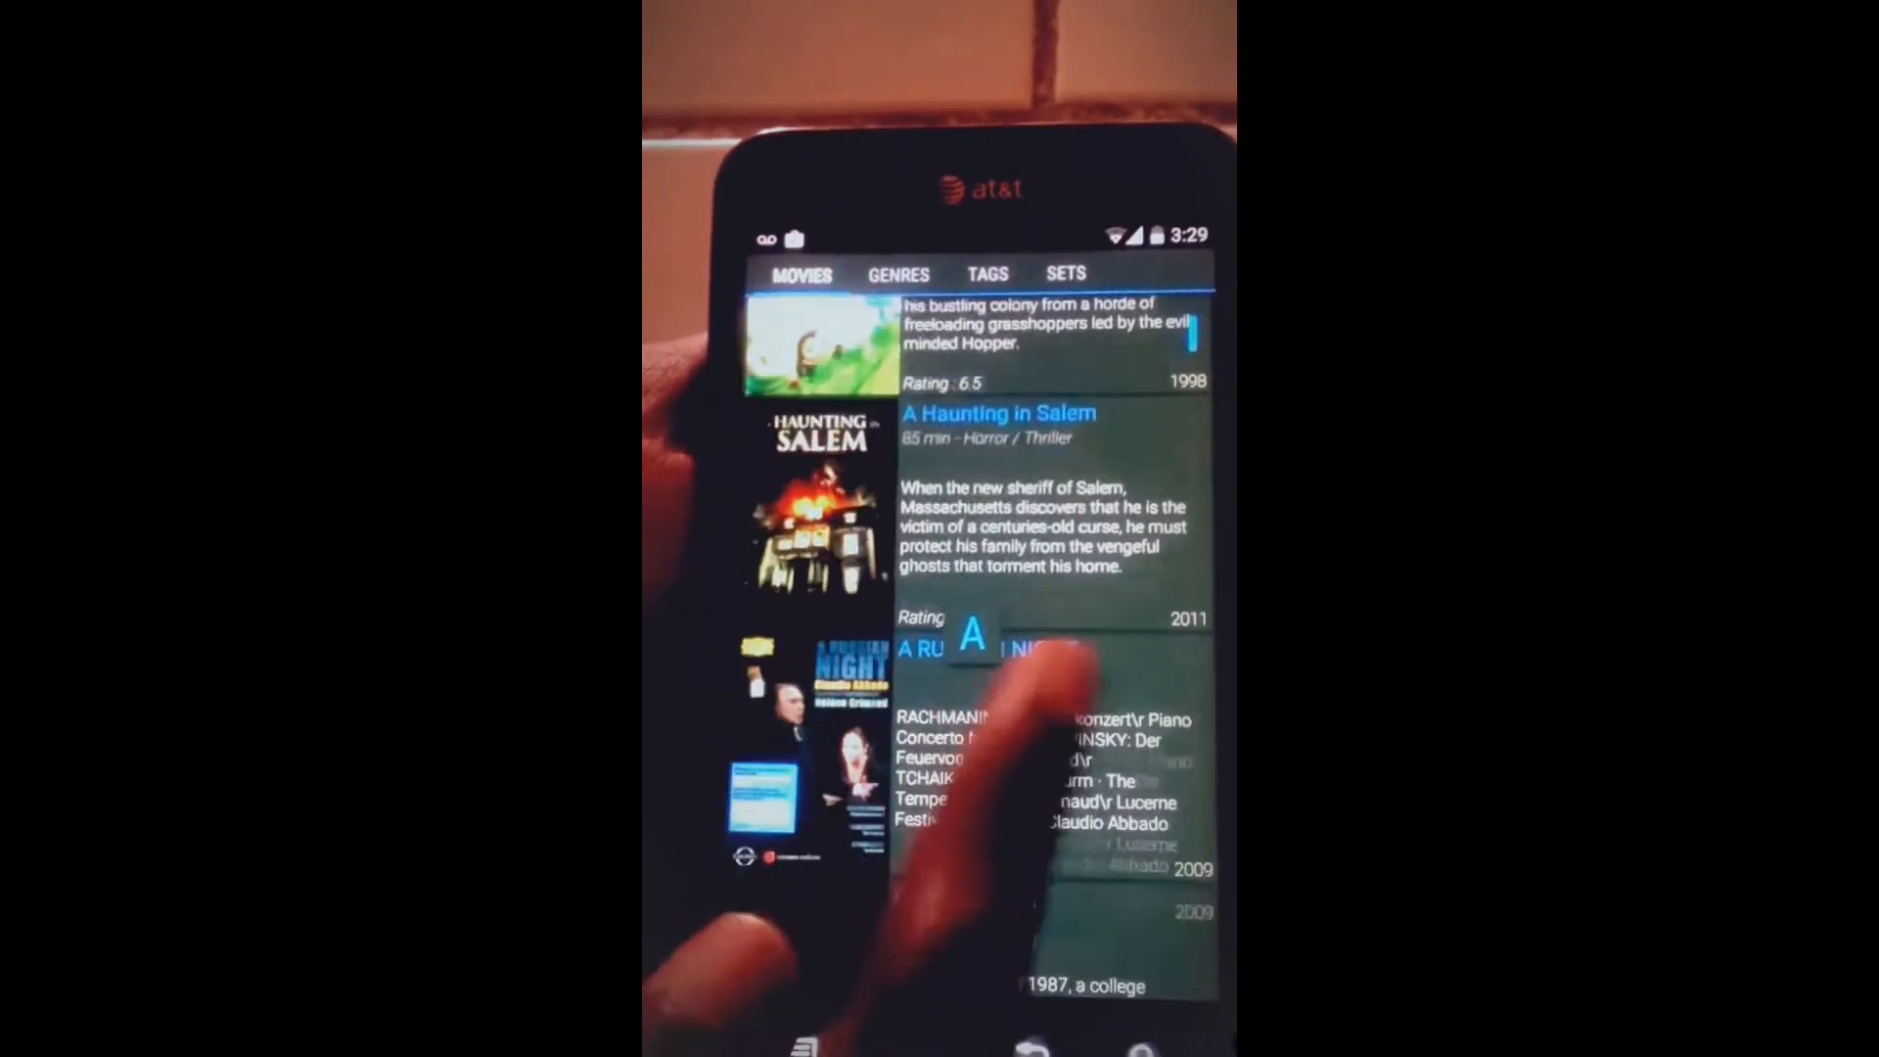
{"action": "scroll", "scroll_direction": "up", "scroll_amount": 3}
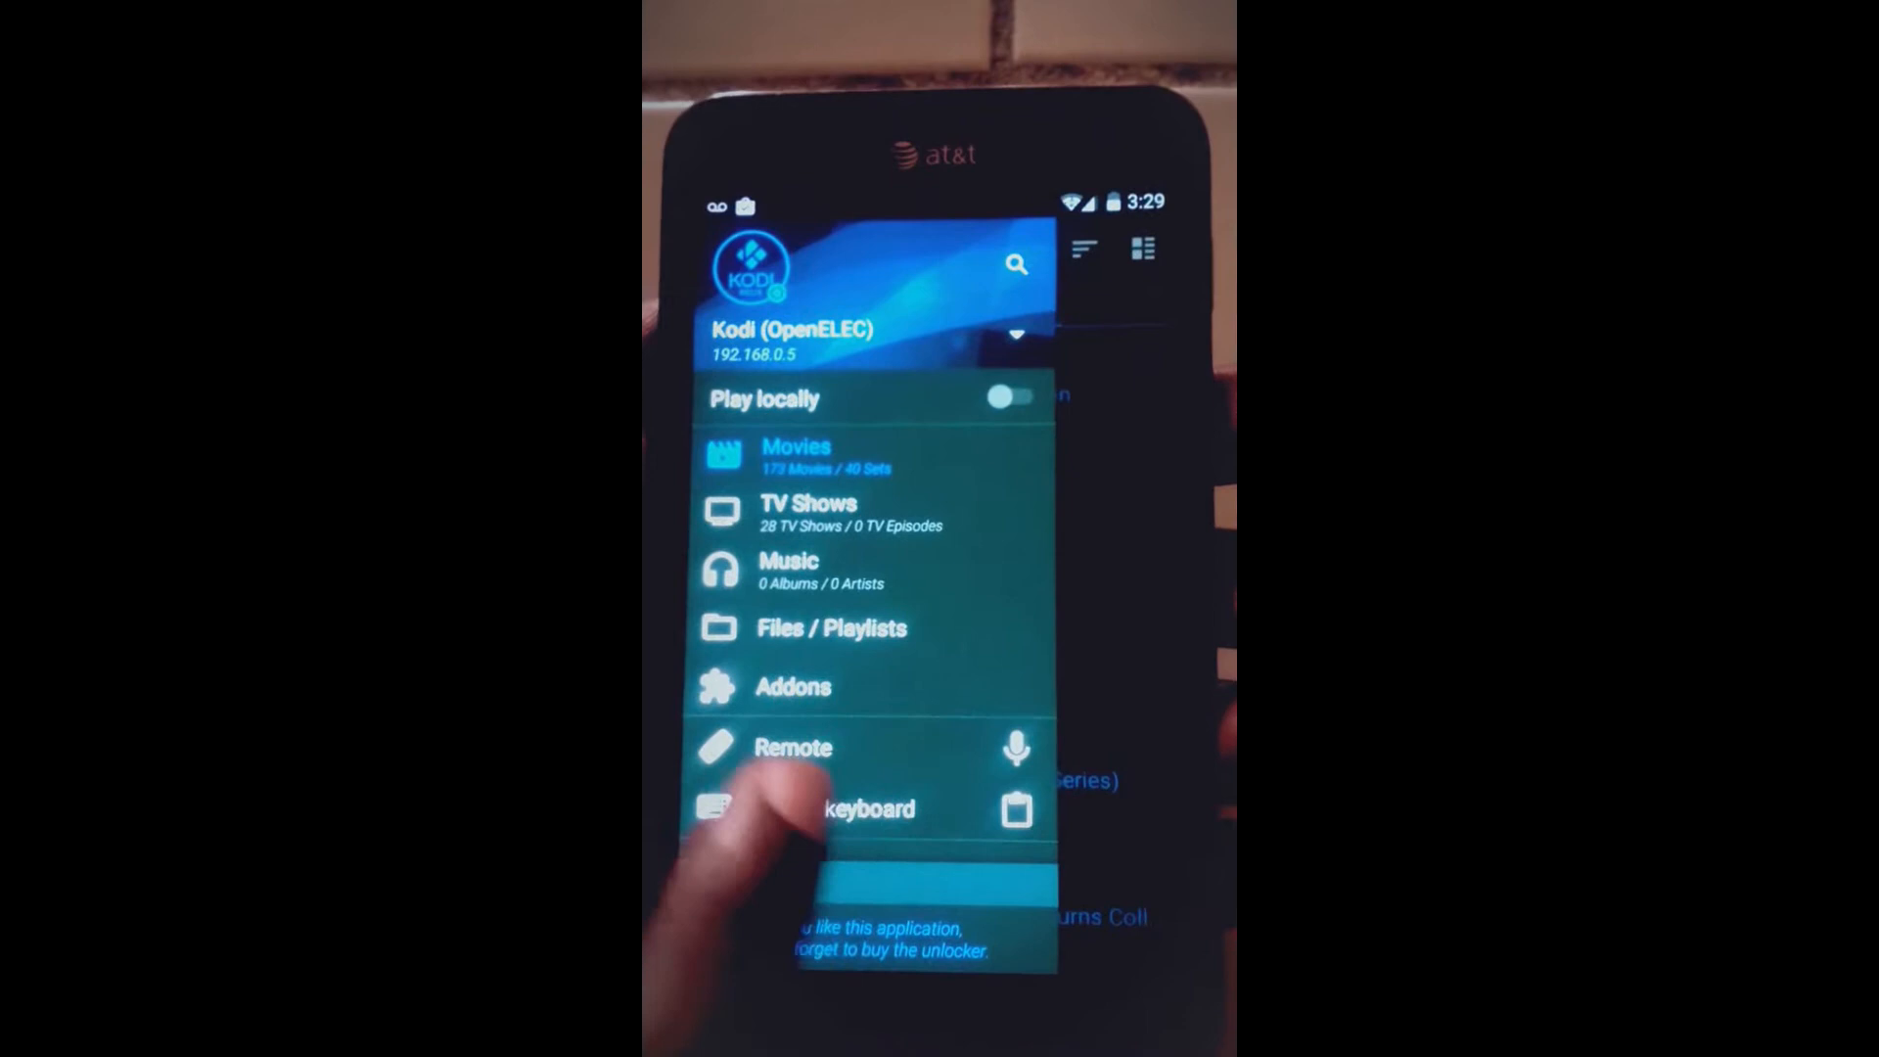
Open Addons from the drawer and scroll through the Kodi add-on list.
{"action": "left_click", "coordinate": [794, 685]}
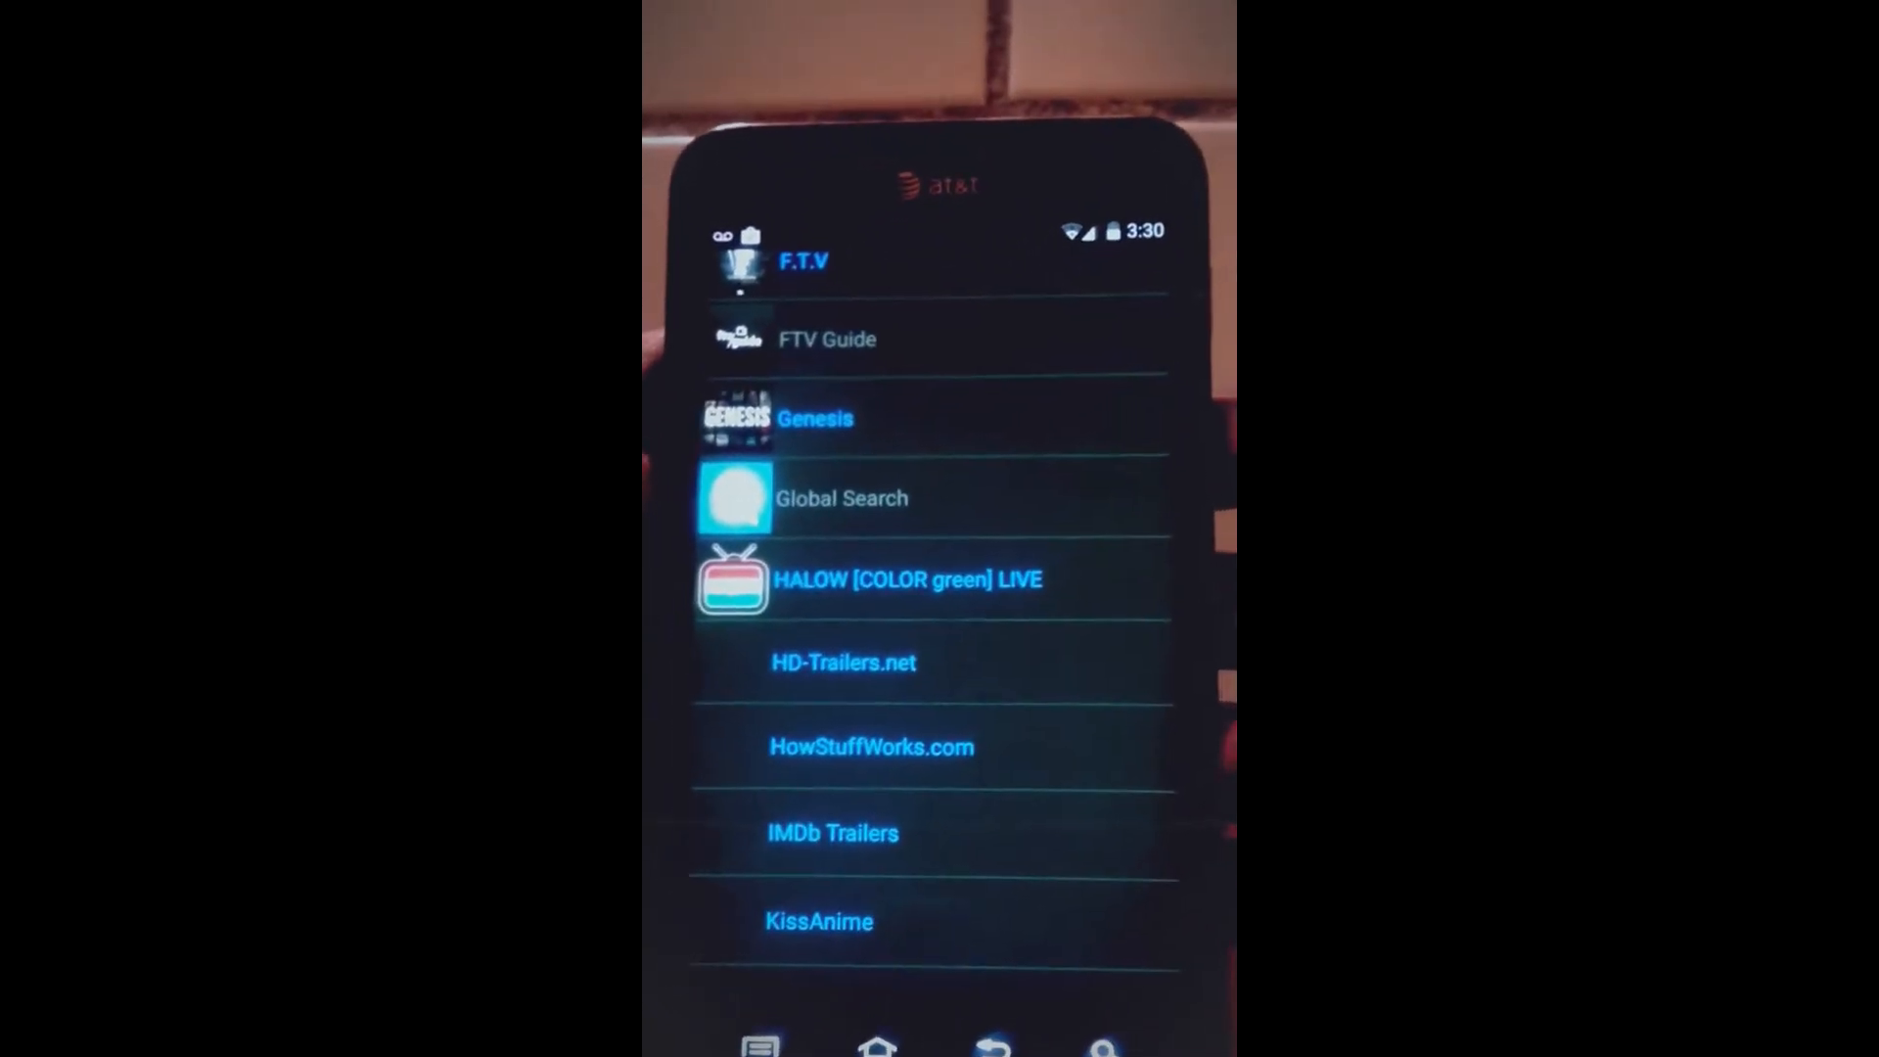
{"action": "scroll", "scroll_direction": "down", "scroll_amount": 3}
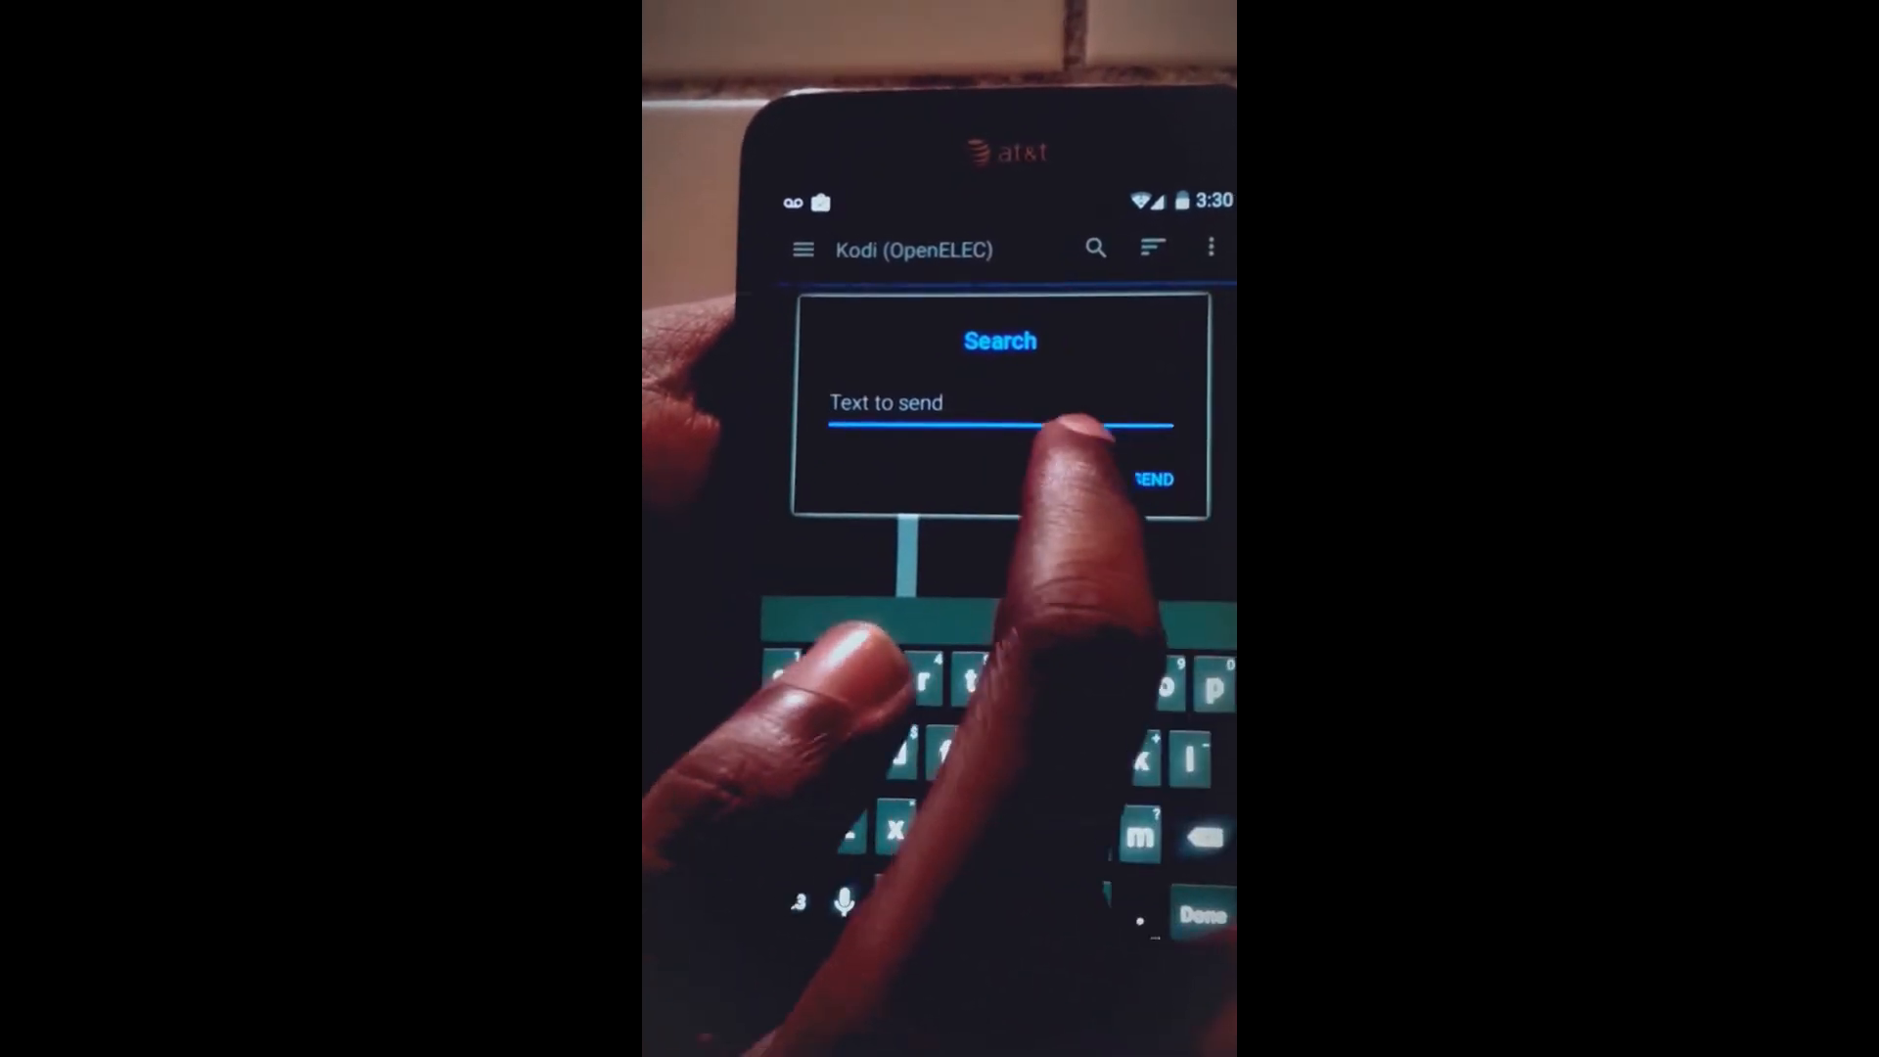
Dismiss the Search dialog and switch to the SETS tab.
{"action": "left_click", "coordinate": [1152, 479]}
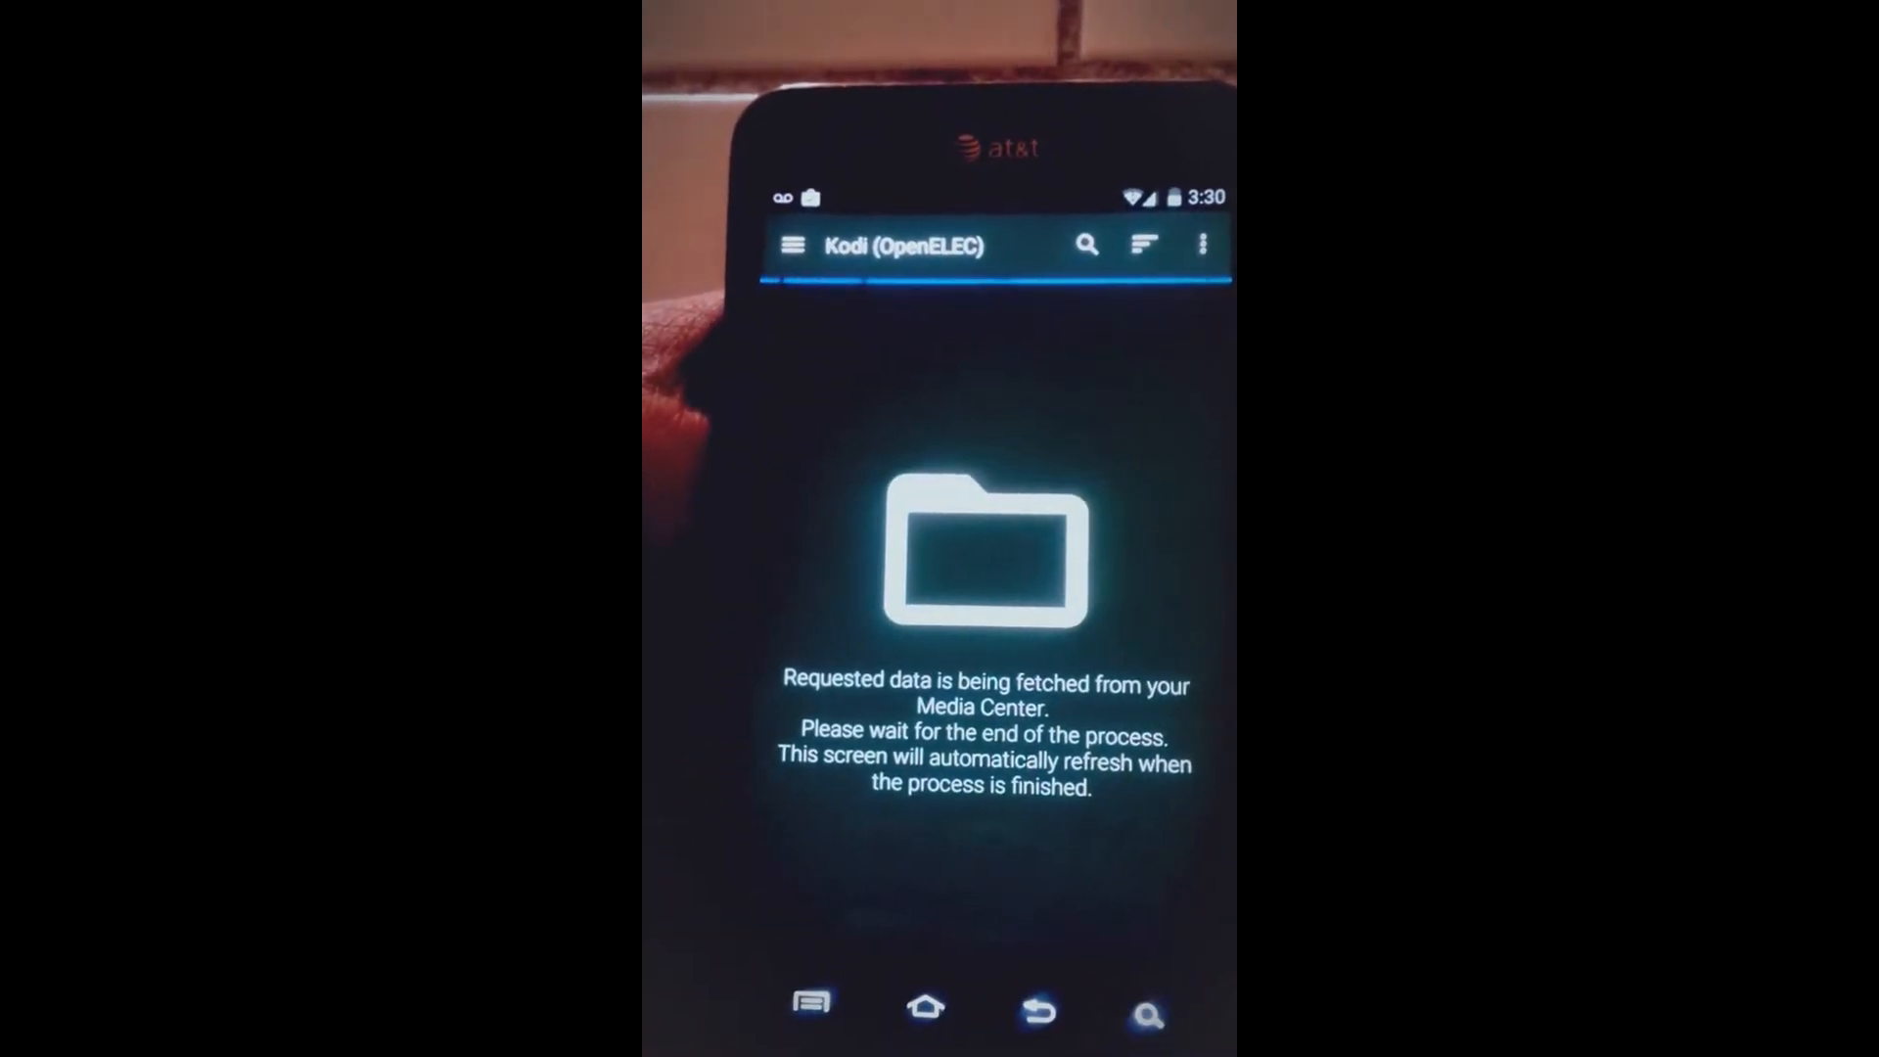
{"action": "left_click", "coordinate": [794, 245]}
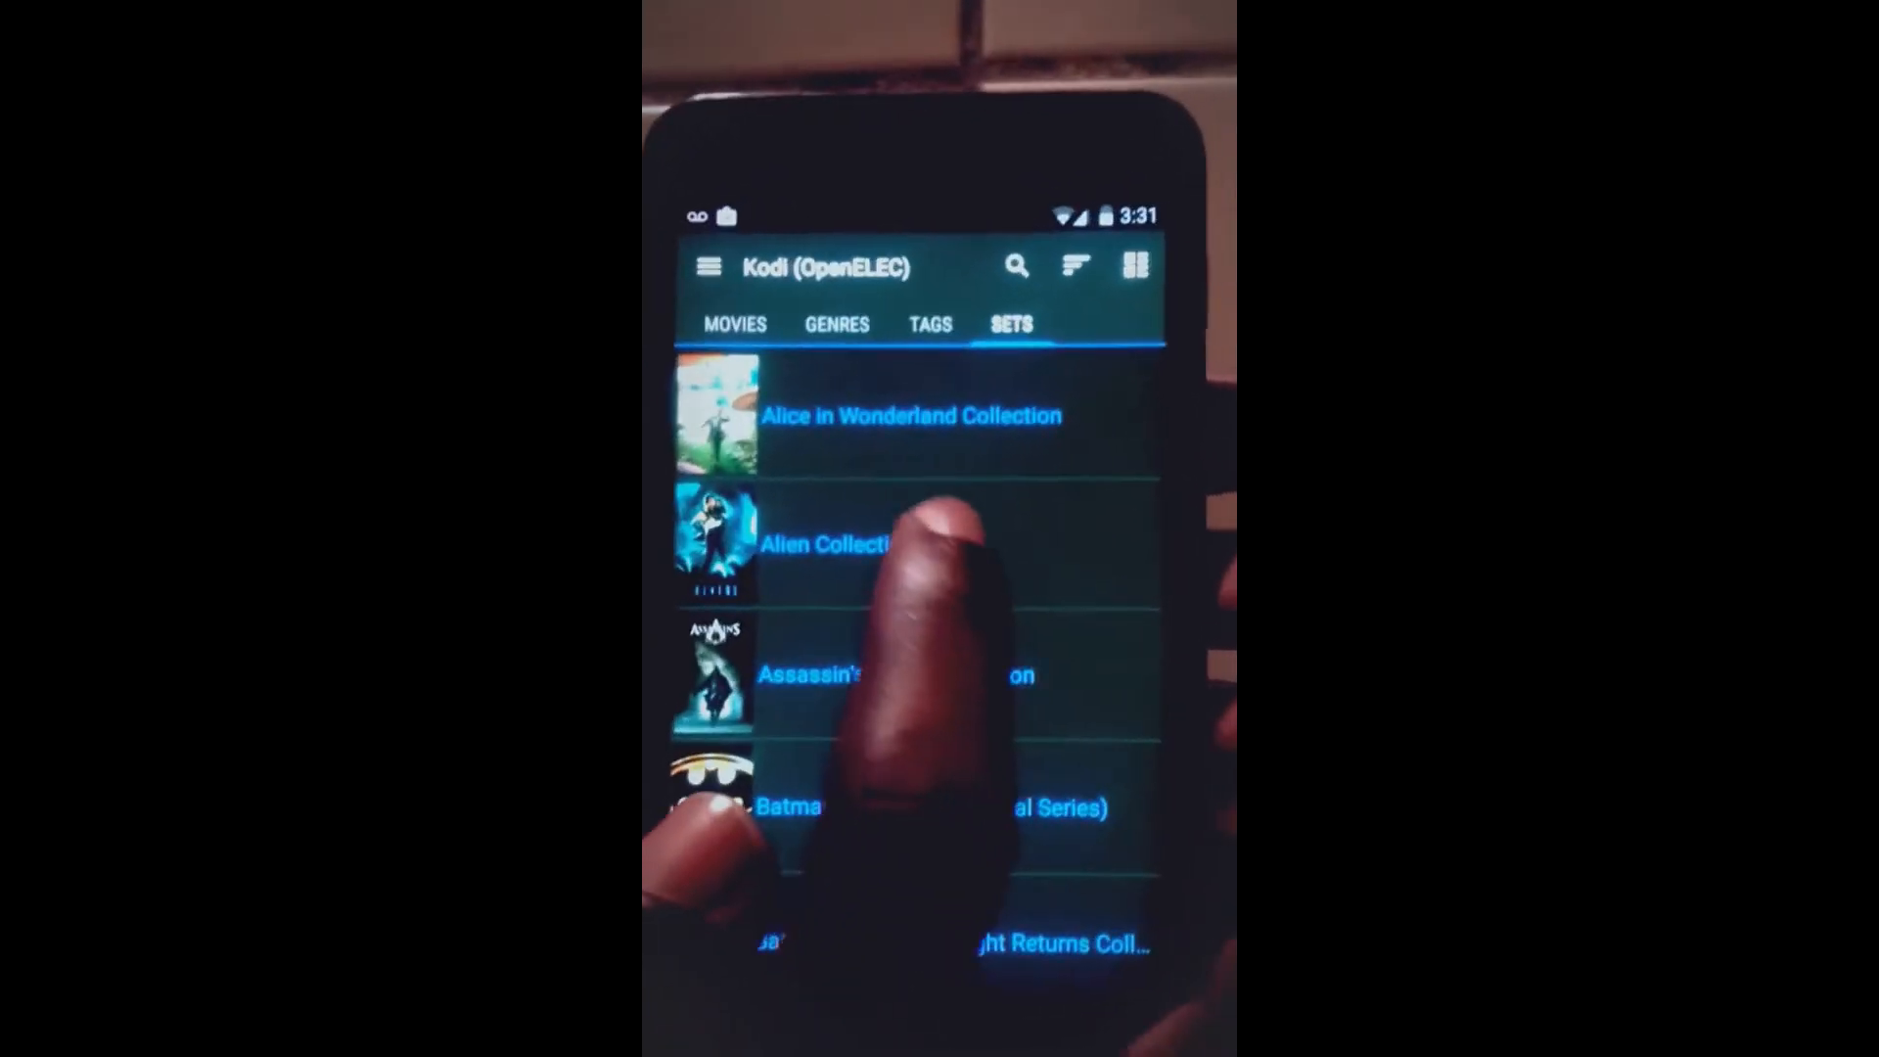
Open the Alien Collection set and select Aliens (1986) to play its trailer.
{"action": "left_click", "coordinate": [827, 545]}
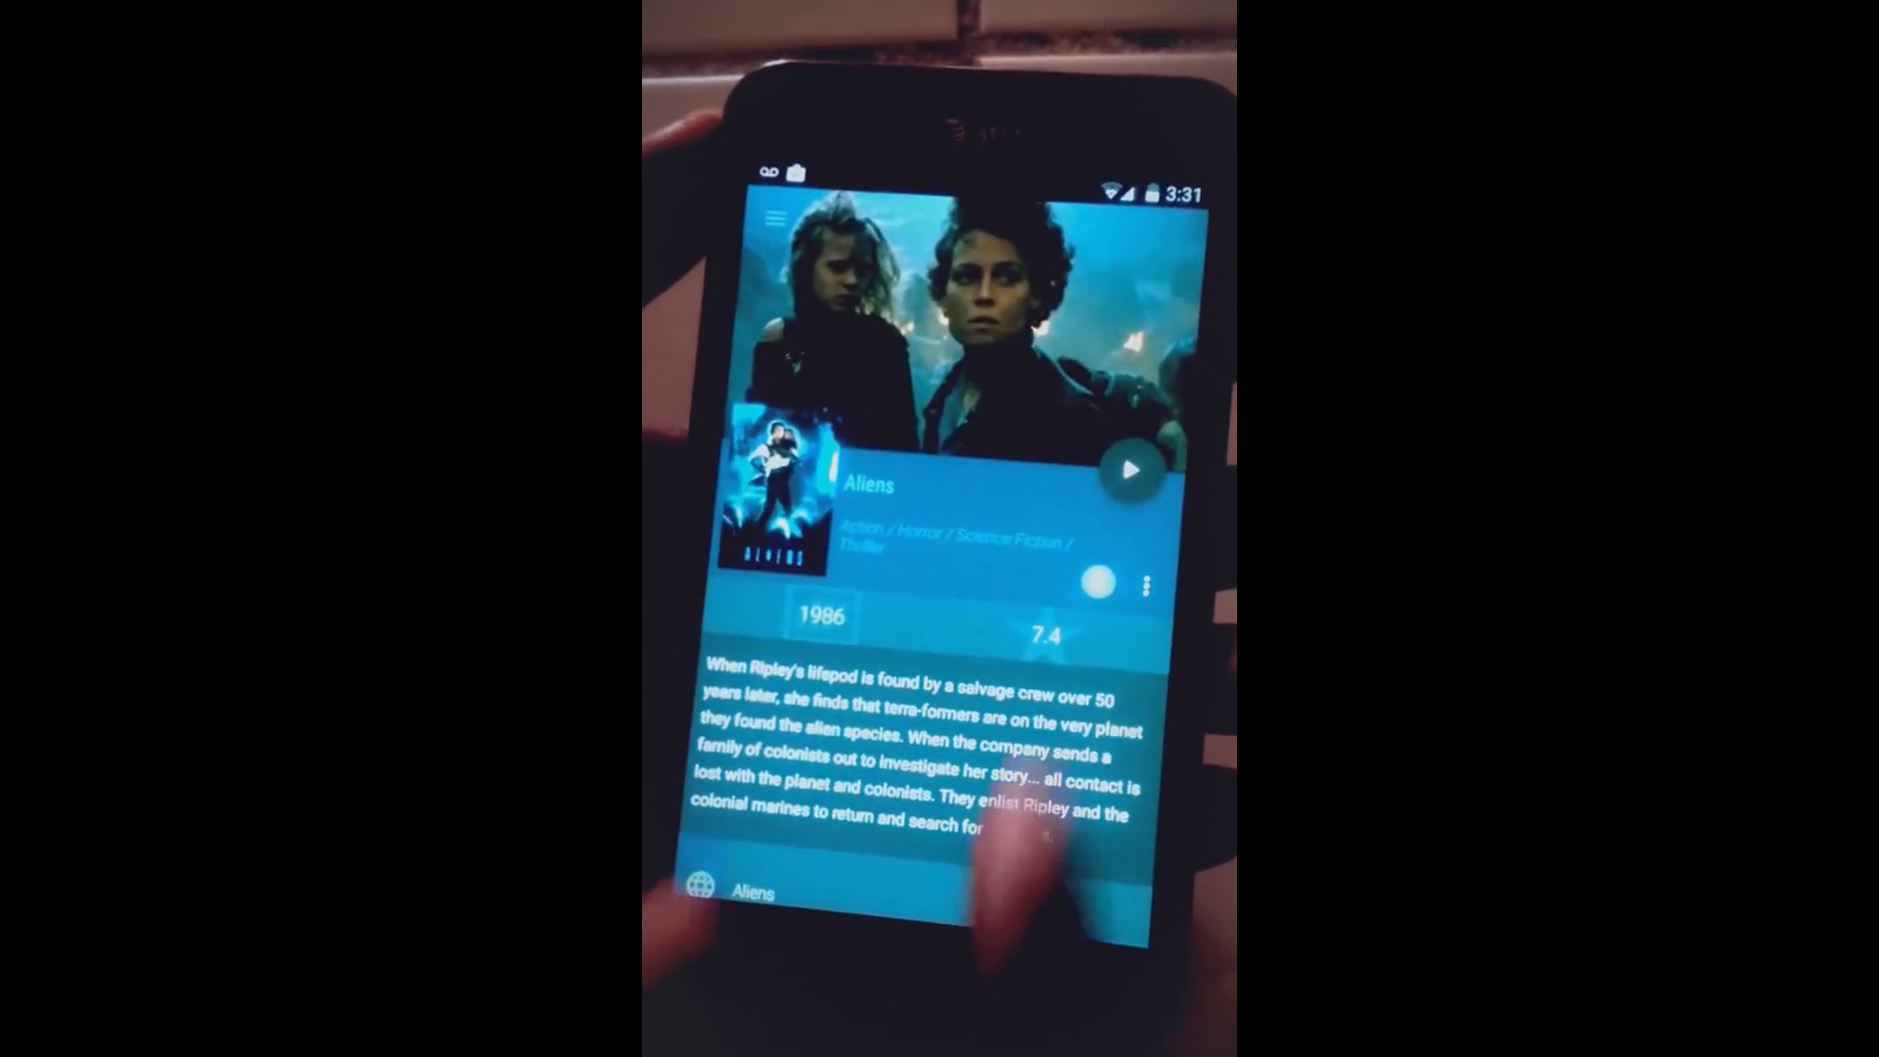
{"action": "left_click", "coordinate": [1146, 581]}
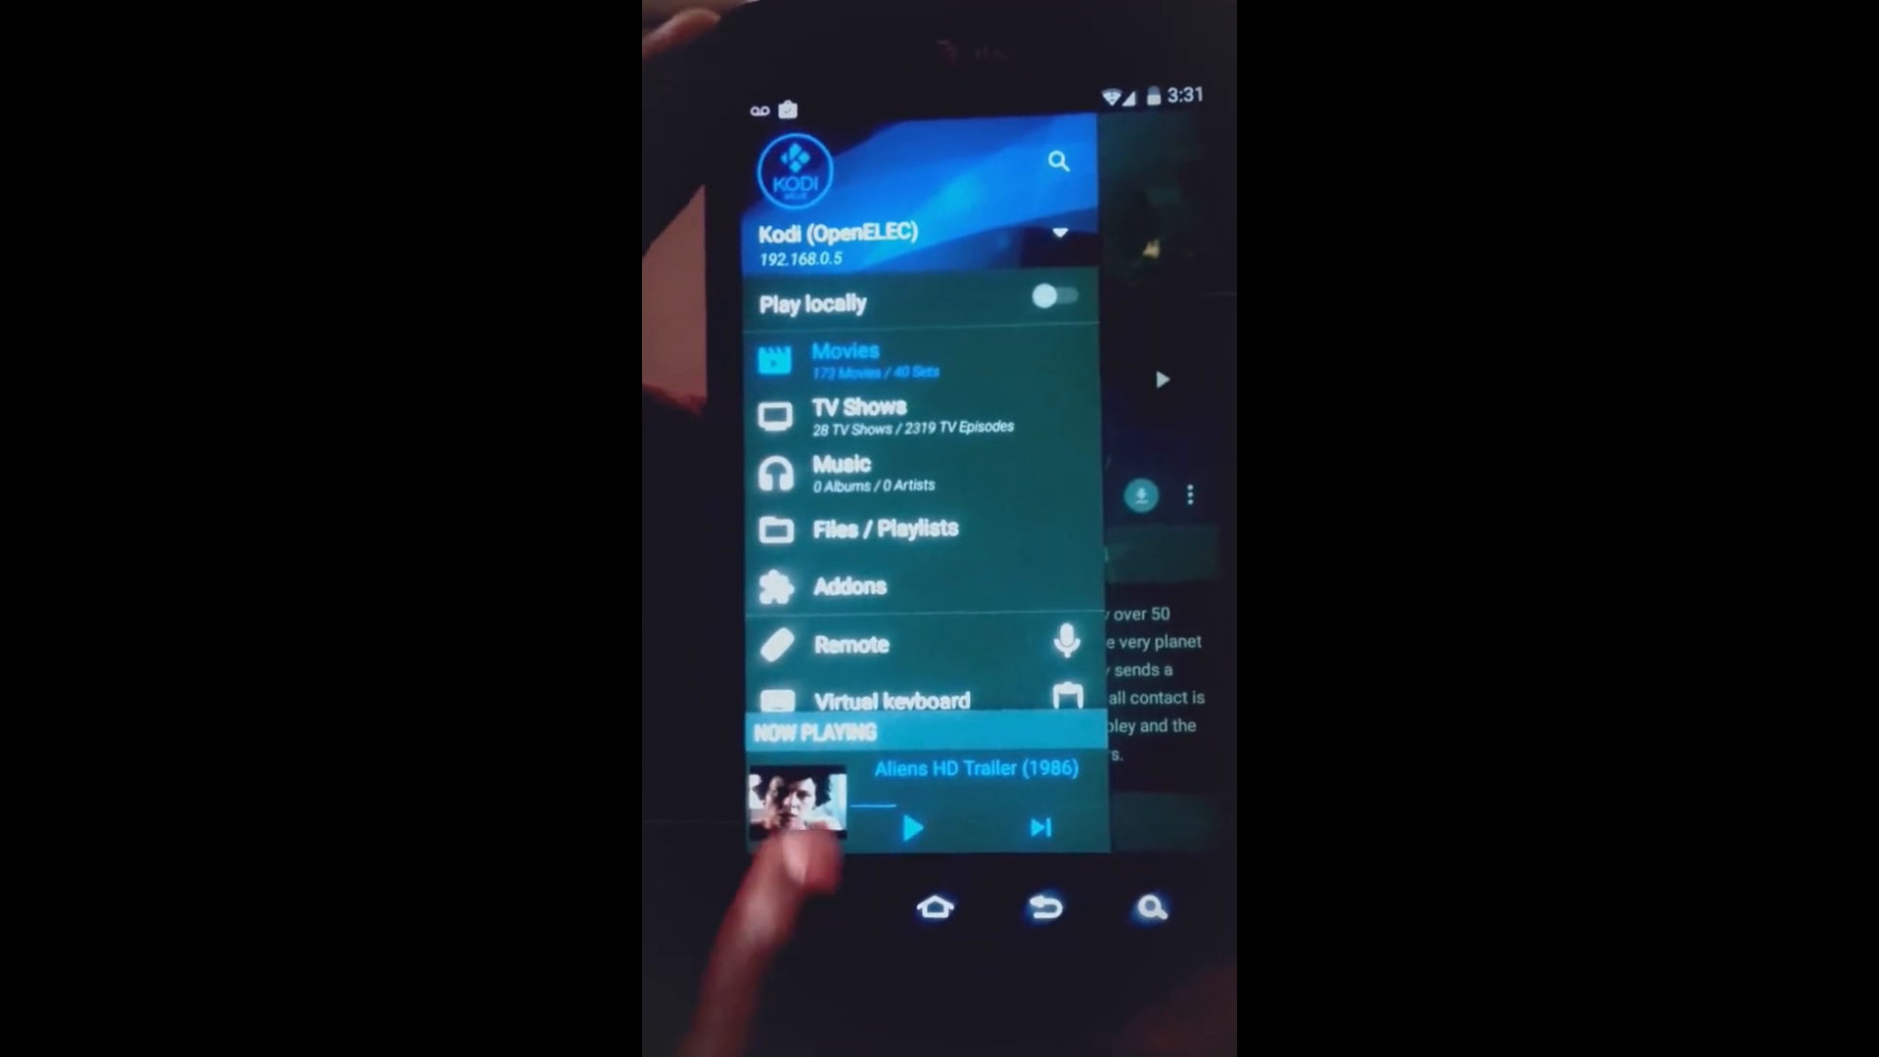
View the Now Playing screen for Aliens HD Trailer (1986), then reopen the main menu.
{"action": "left_click", "coordinate": [796, 802]}
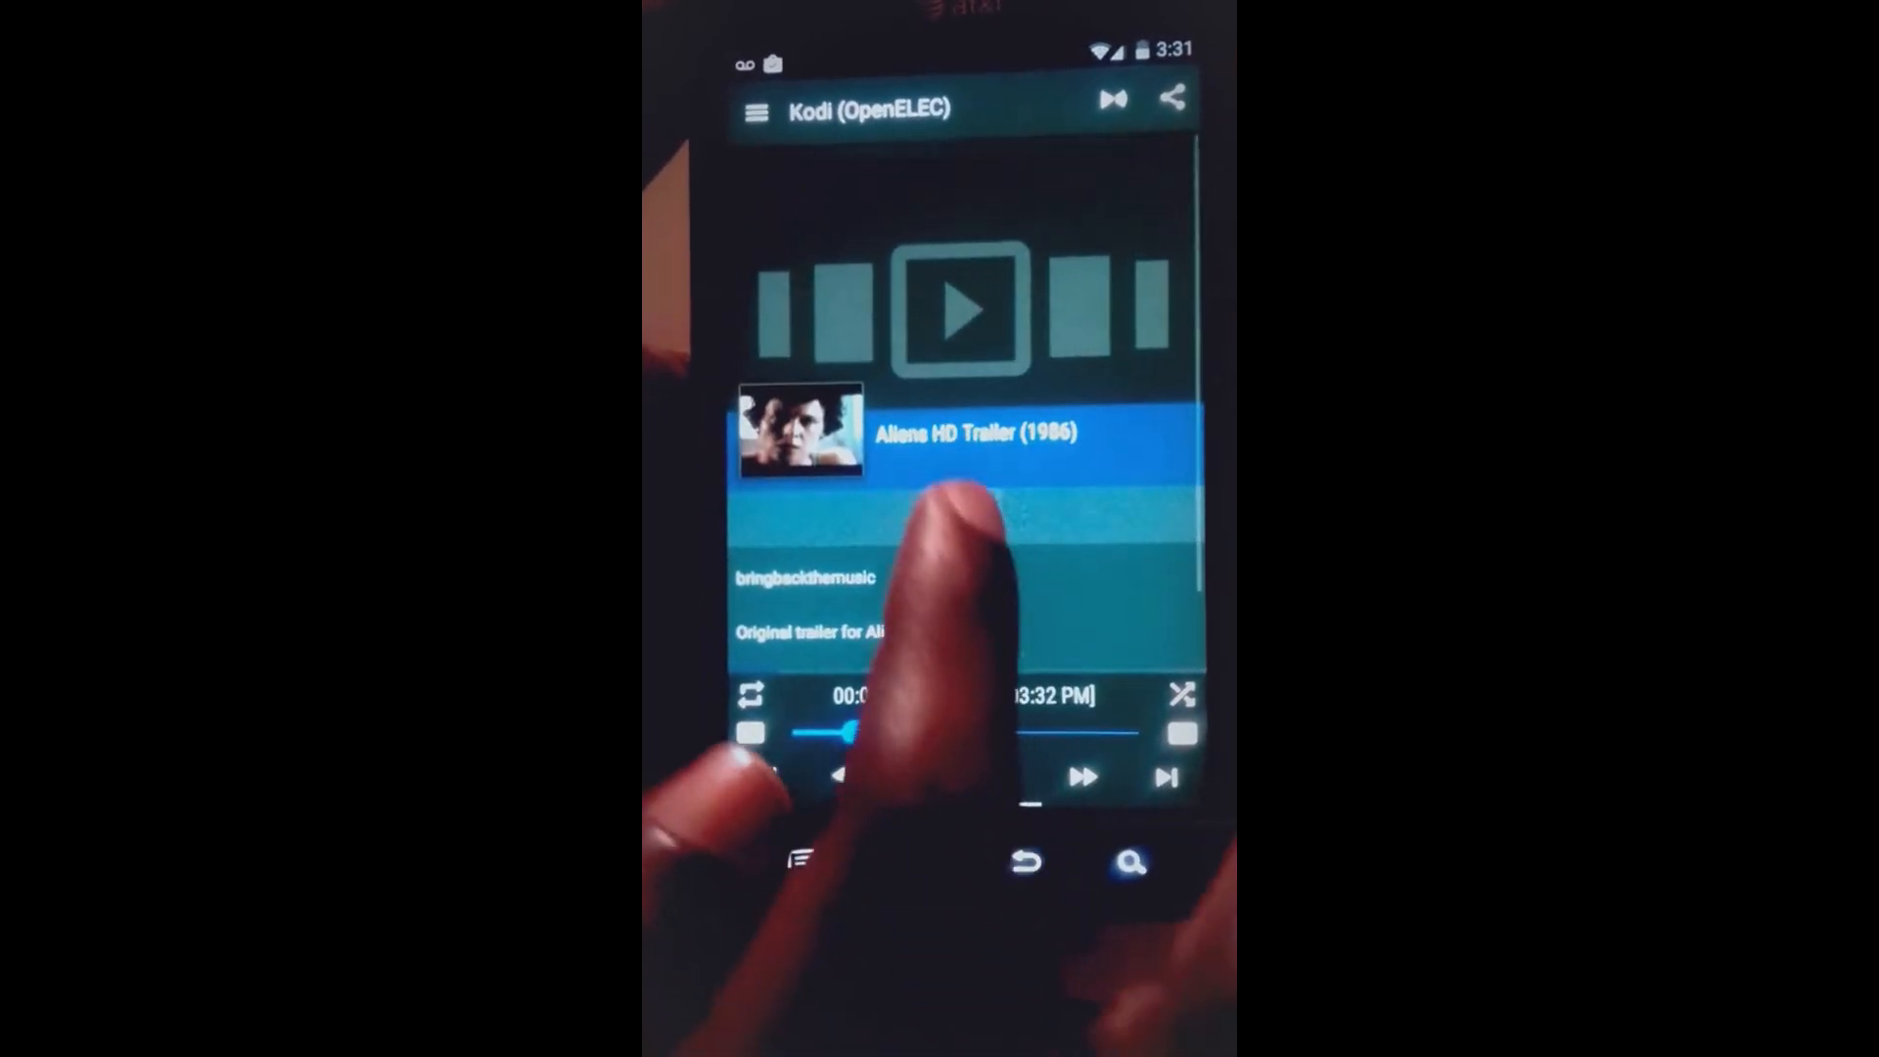
{"action": "left_click", "coordinate": [756, 111]}
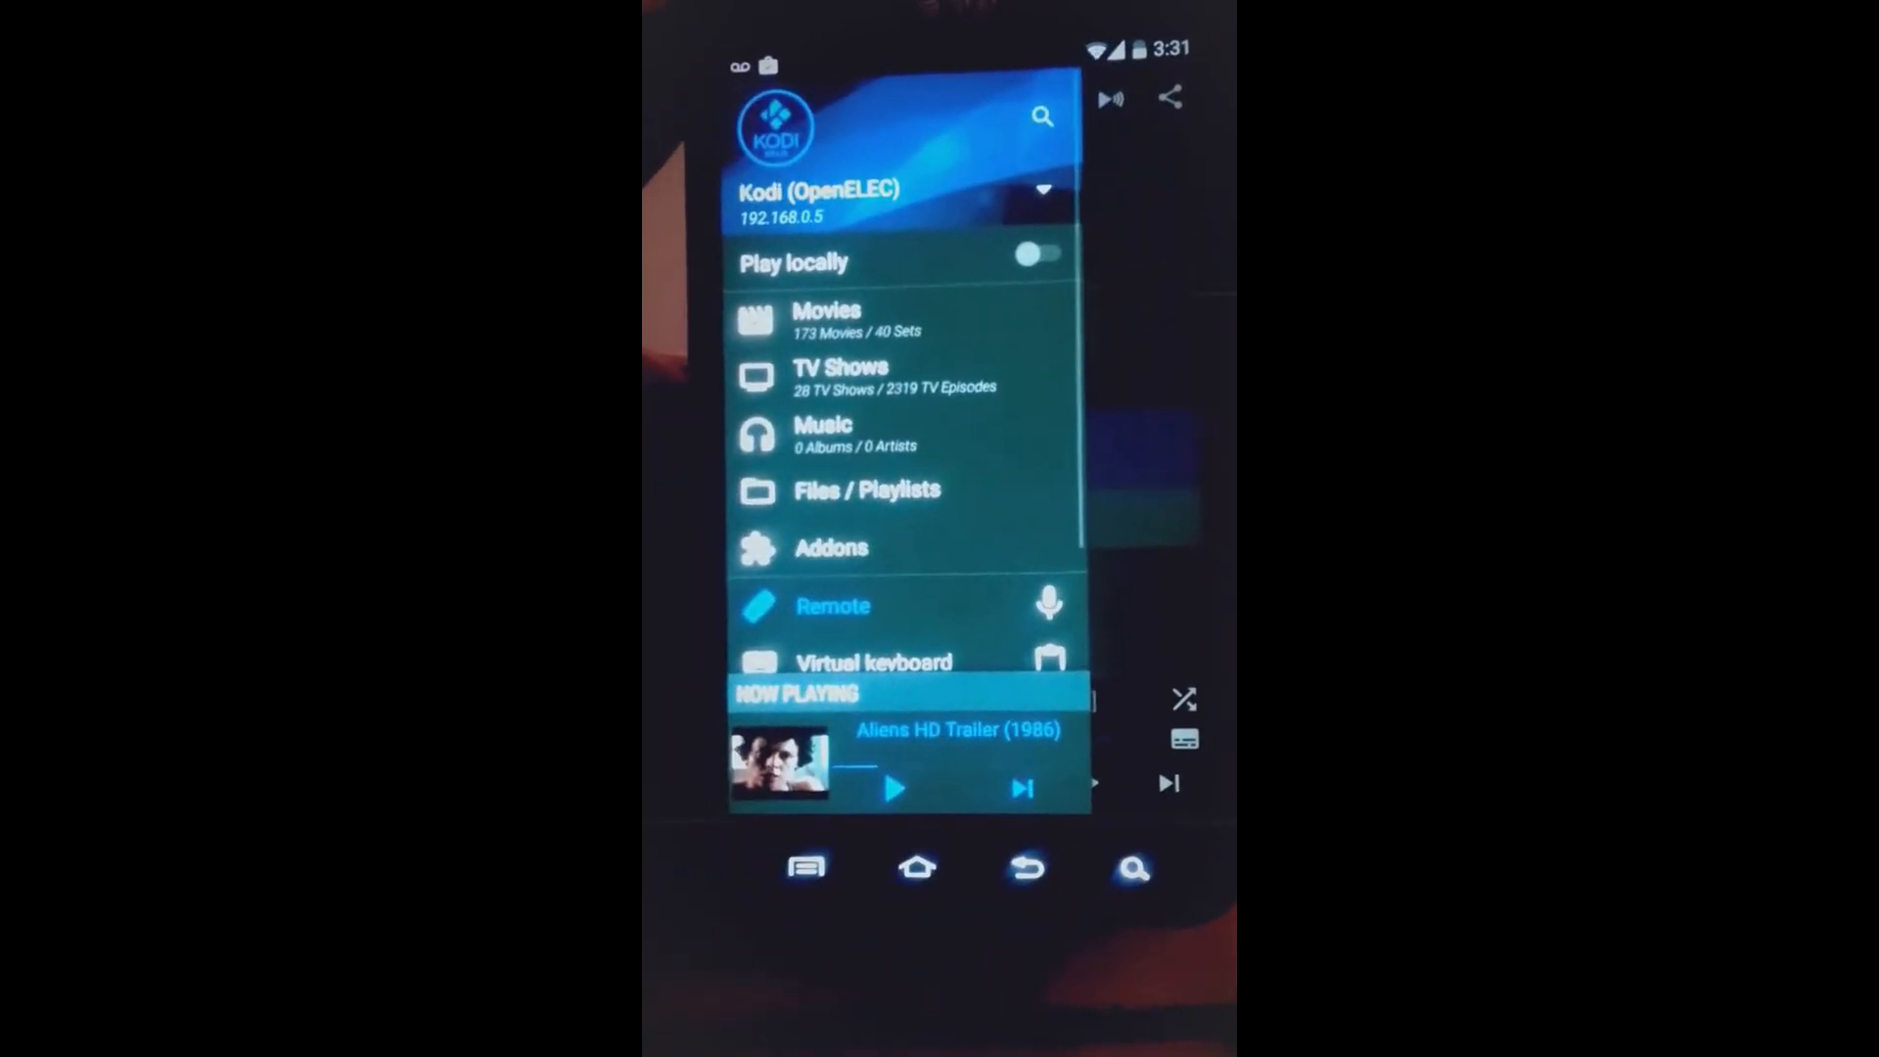